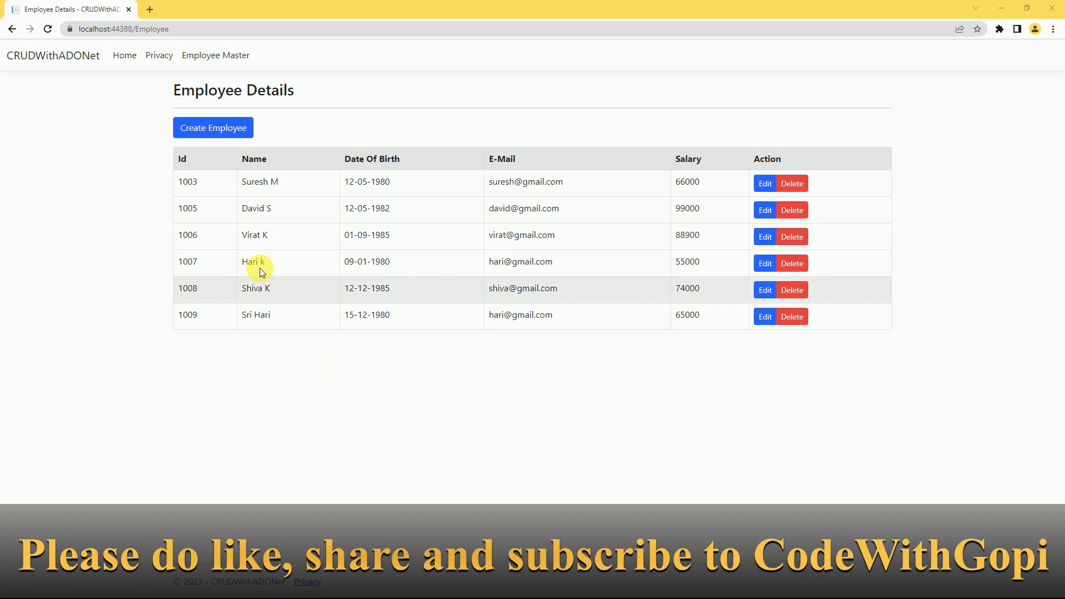
mouse_move(462, 126)
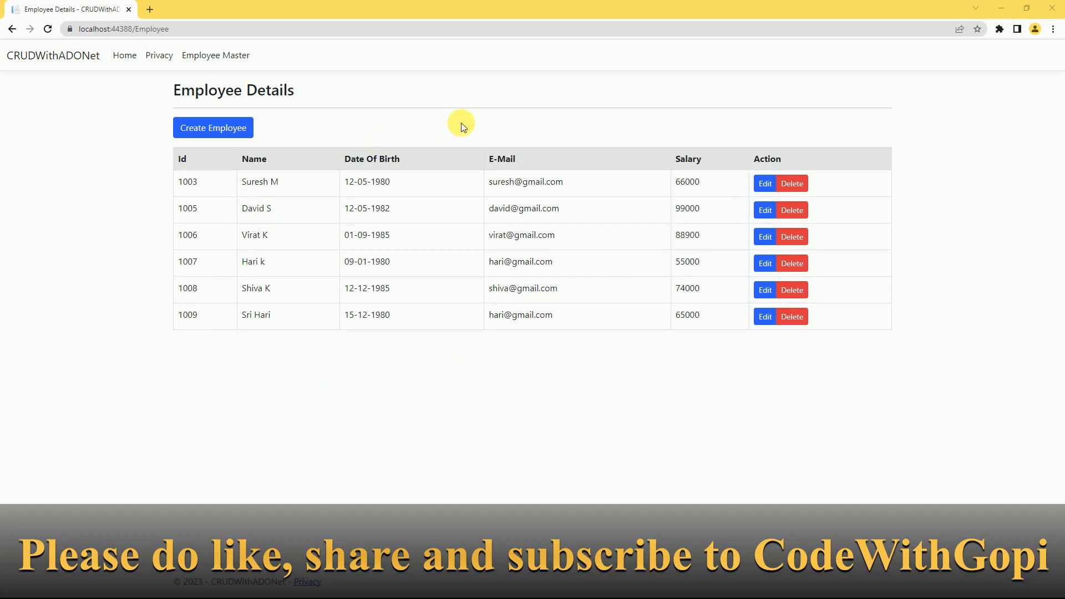
mouse_move(310, 414)
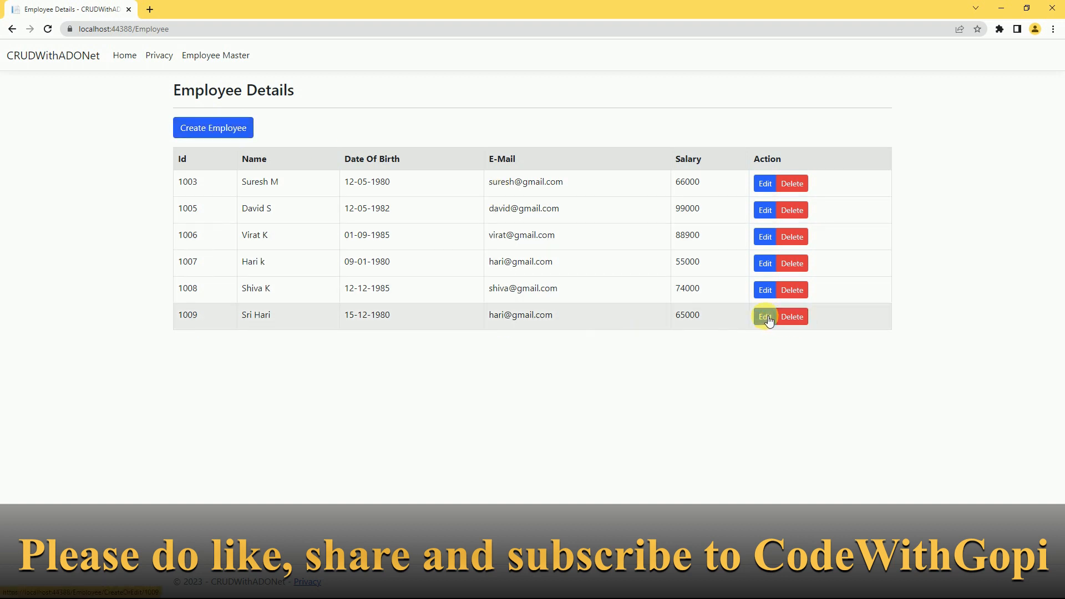
left_click(764, 316)
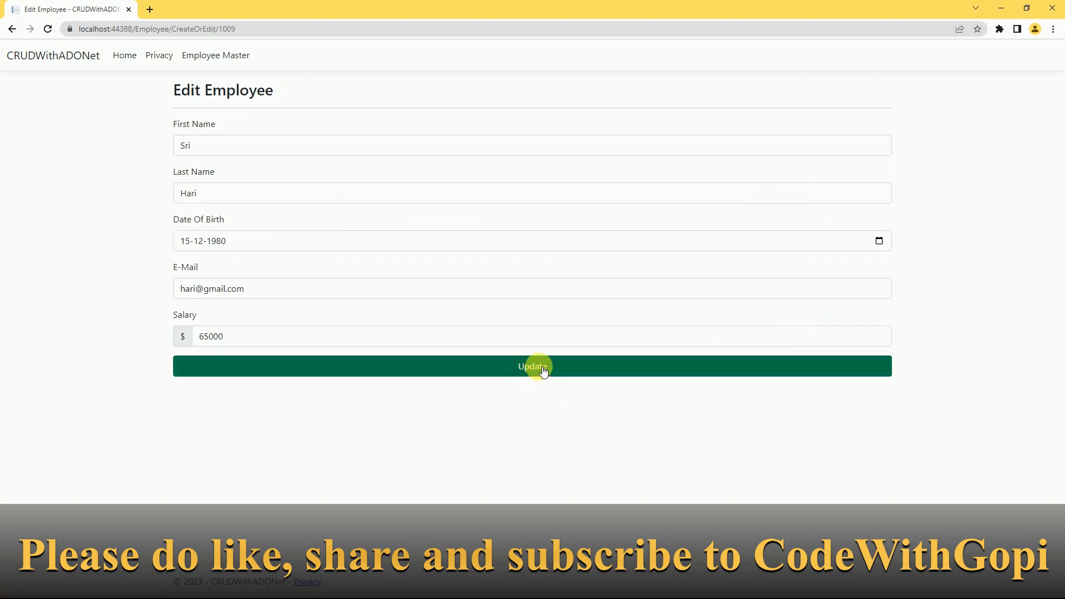
left_click(532, 367)
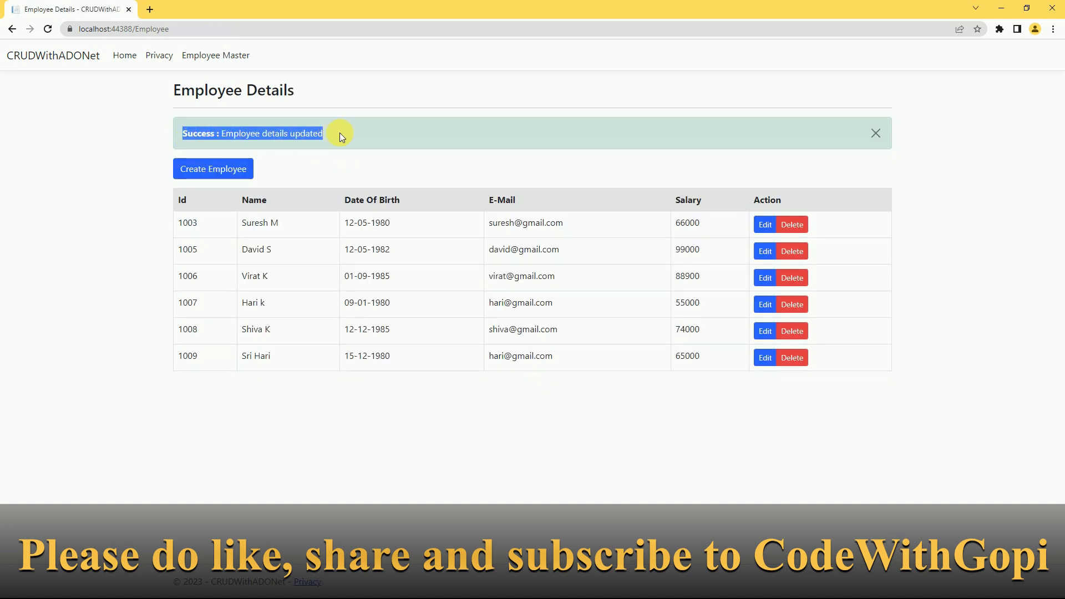
left_click(876, 132)
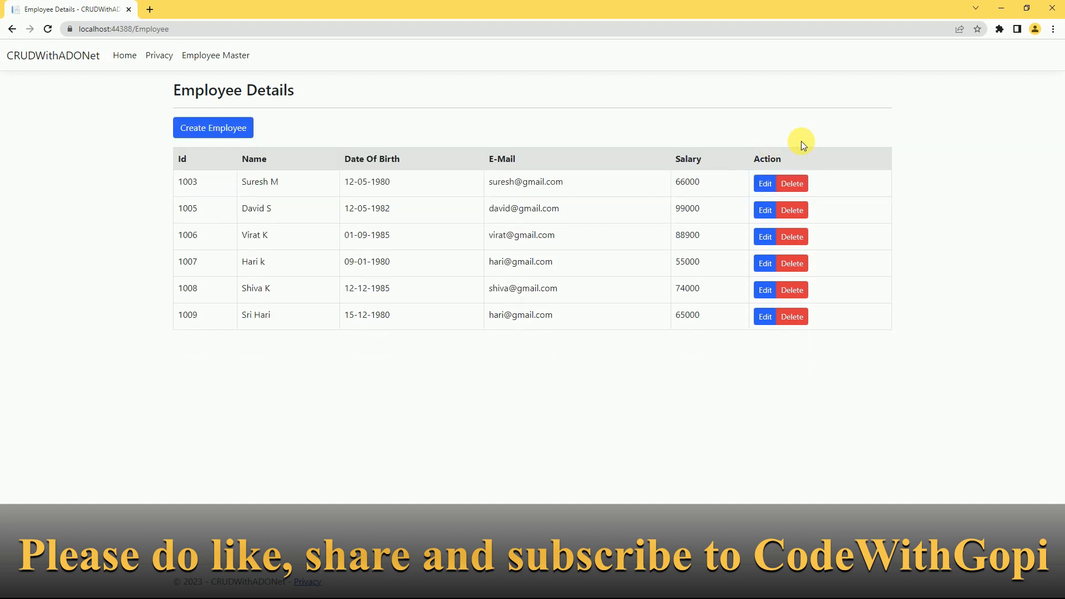
mouse_move(869, 128)
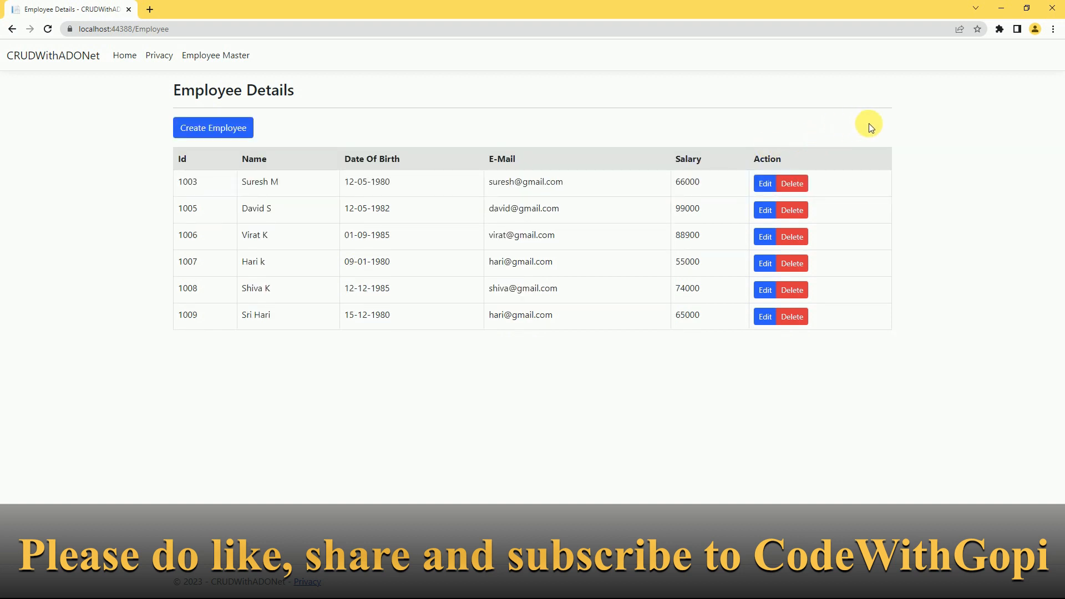
mouse_move(894, 125)
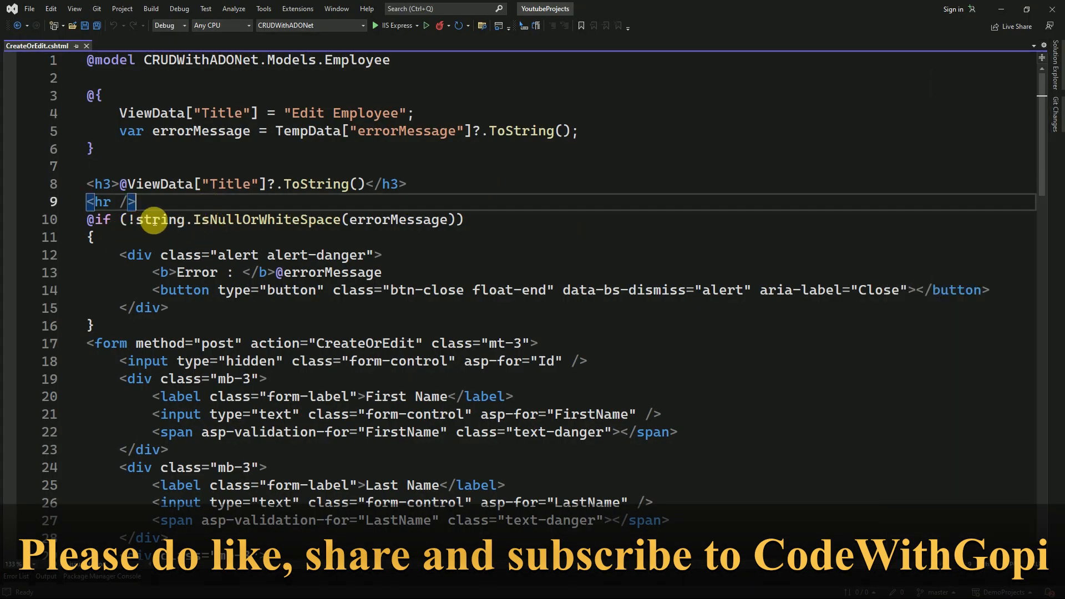
mouse_move(214, 229)
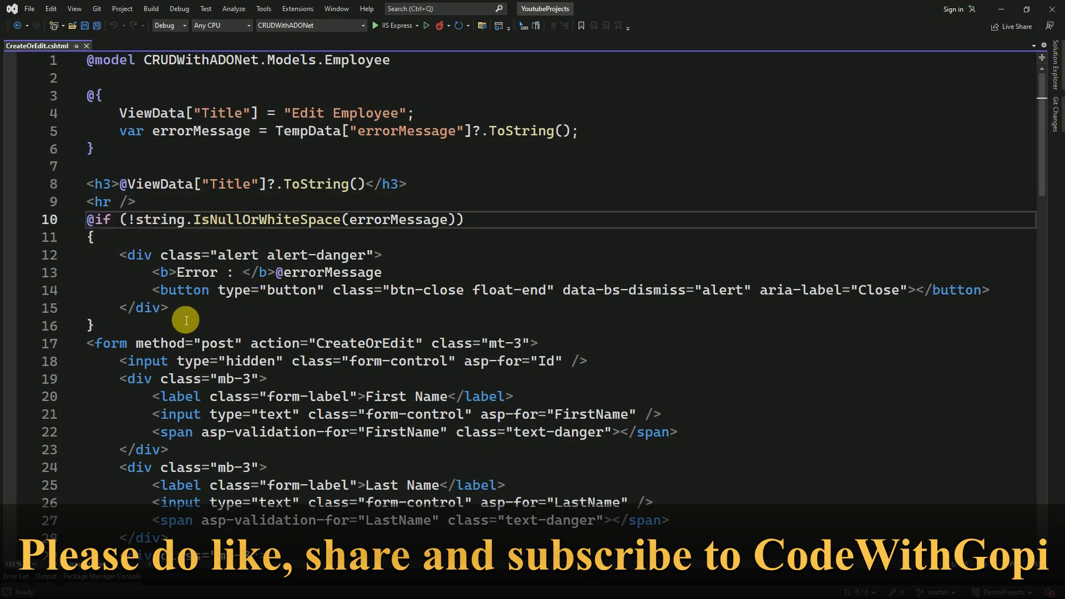
Bring up Index.cshtml showing its successMessage and errorMessage alert blocks
left_click(92, 325)
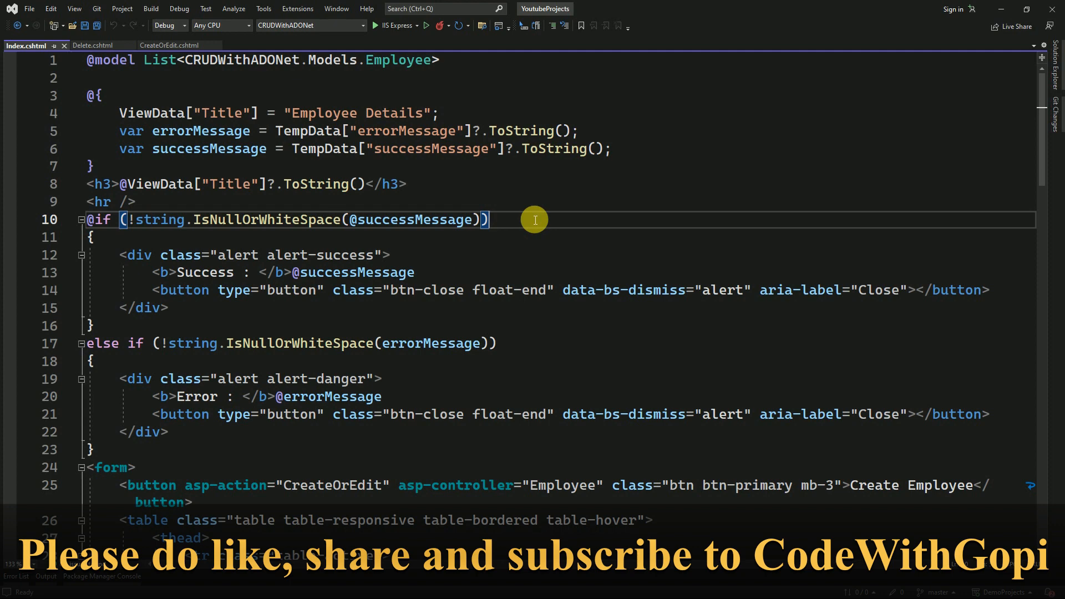
mouse_move(506, 229)
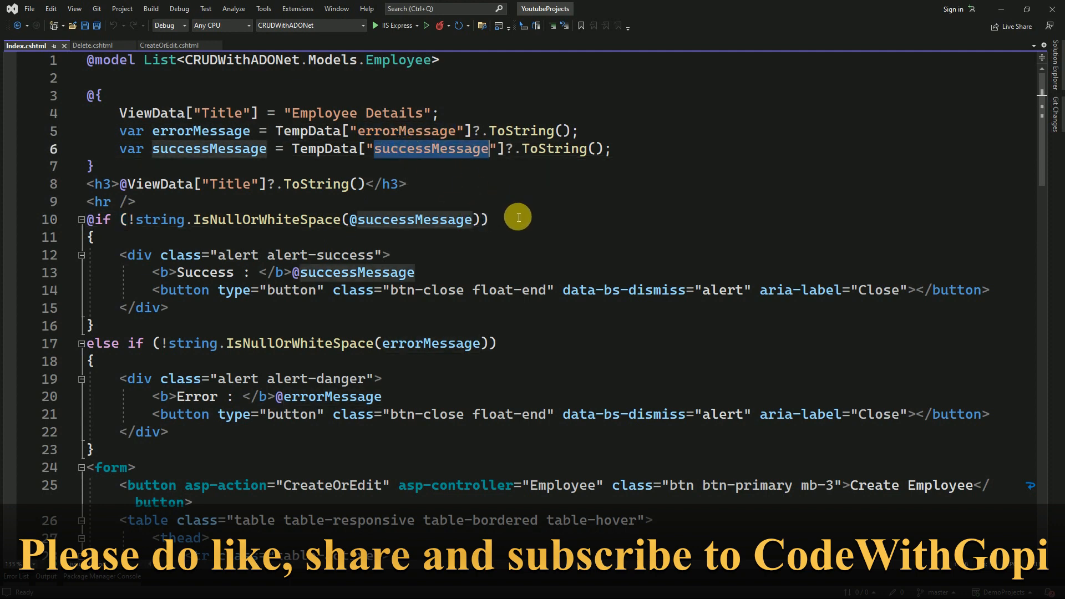
left_click(122, 202)
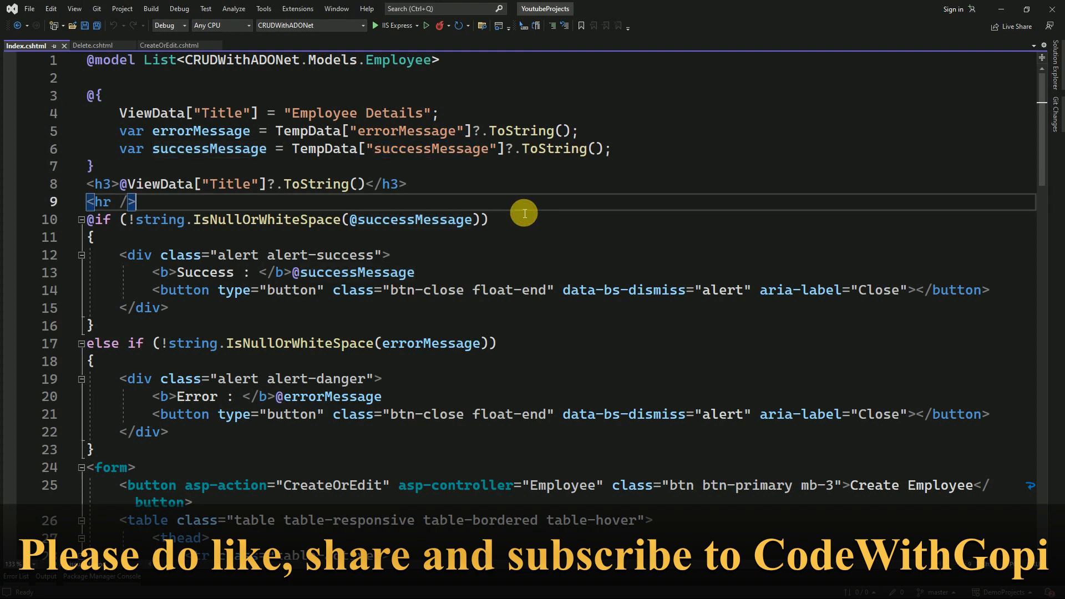
mouse_move(518, 218)
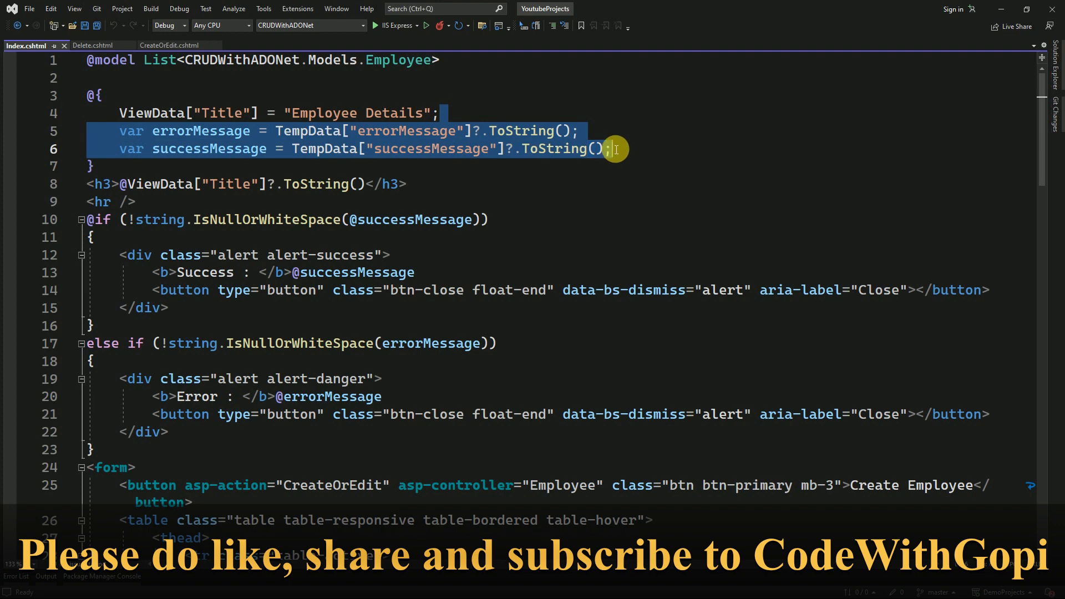
key("Delete")
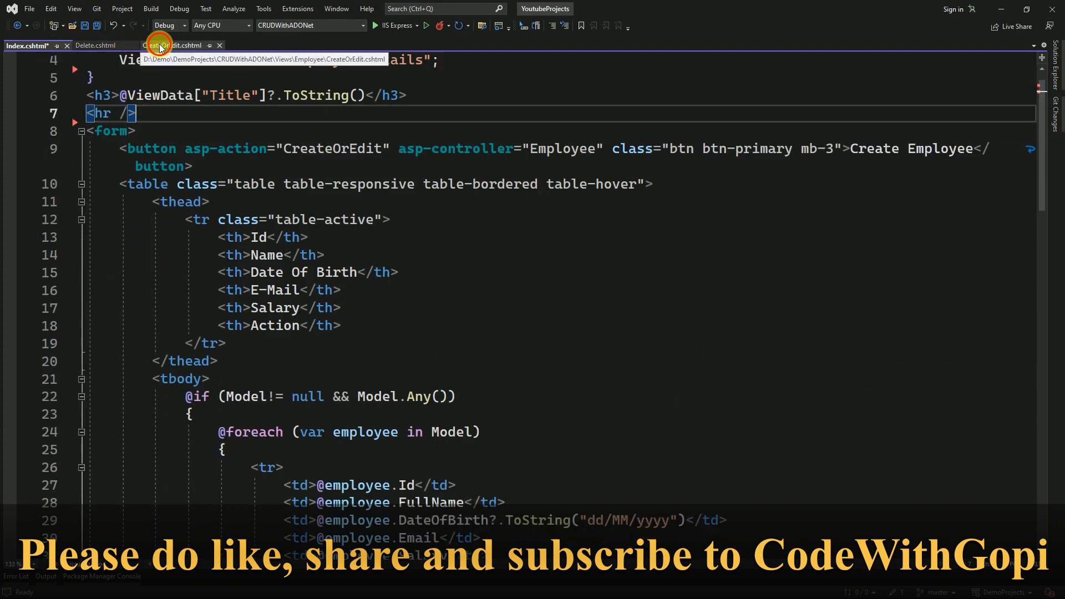
left_click(176, 46)
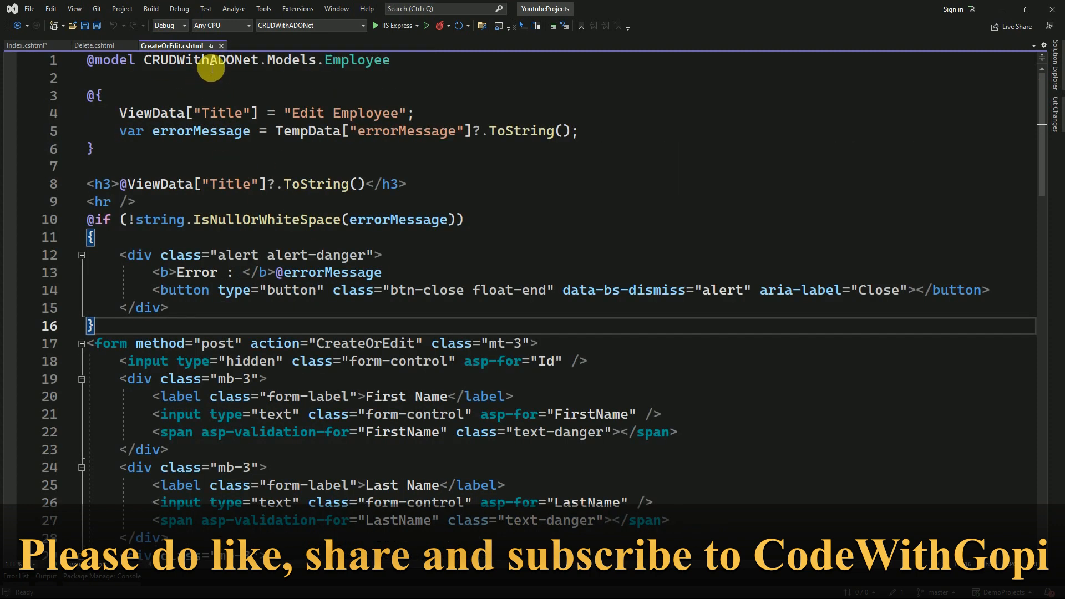
mouse_move(173, 46)
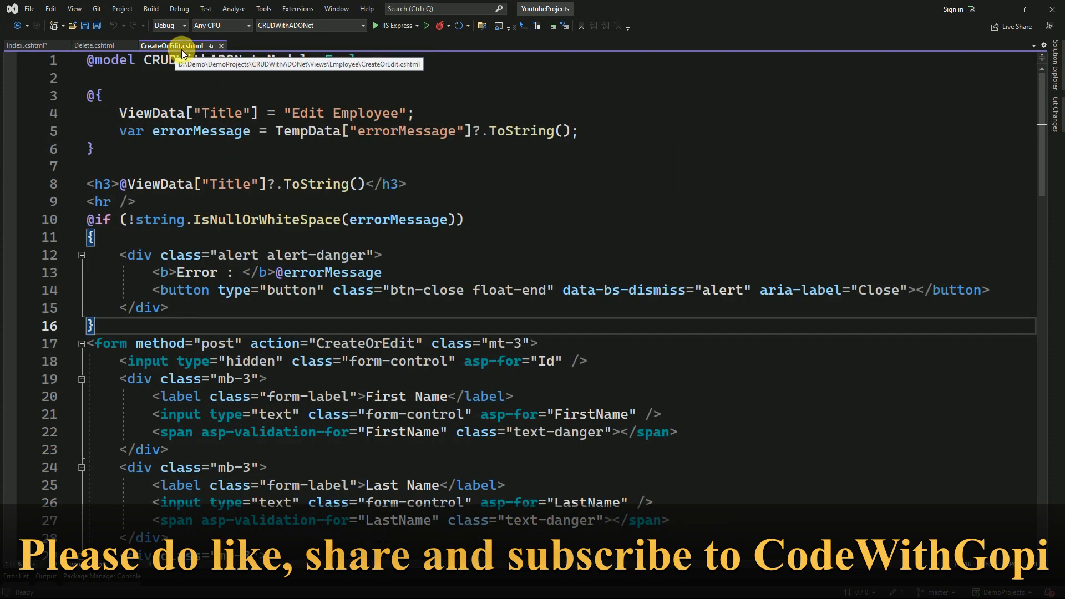
mouse_move(204, 113)
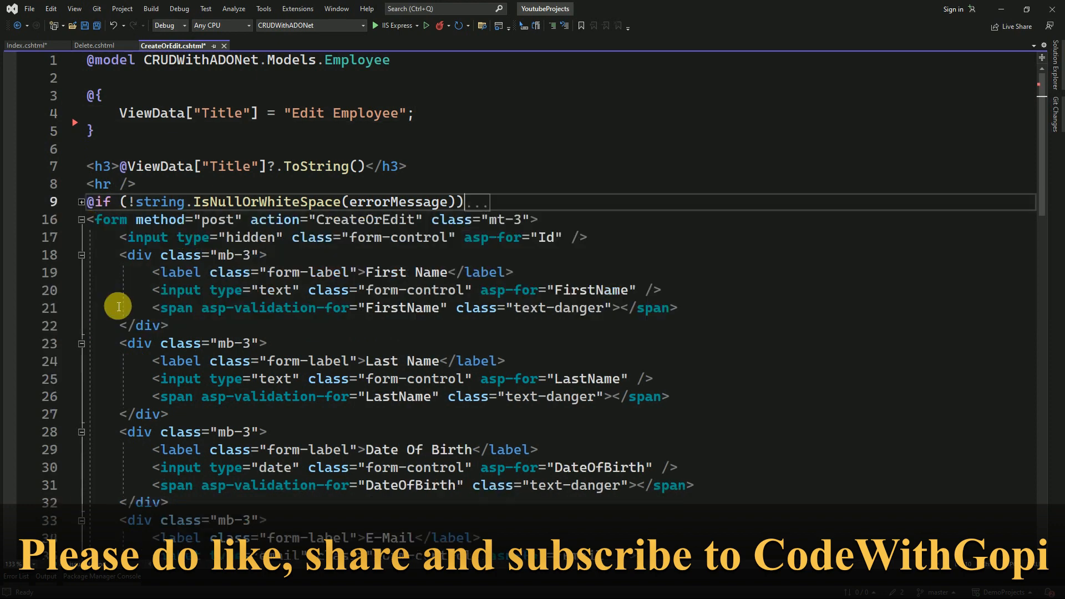
left_click(80, 202)
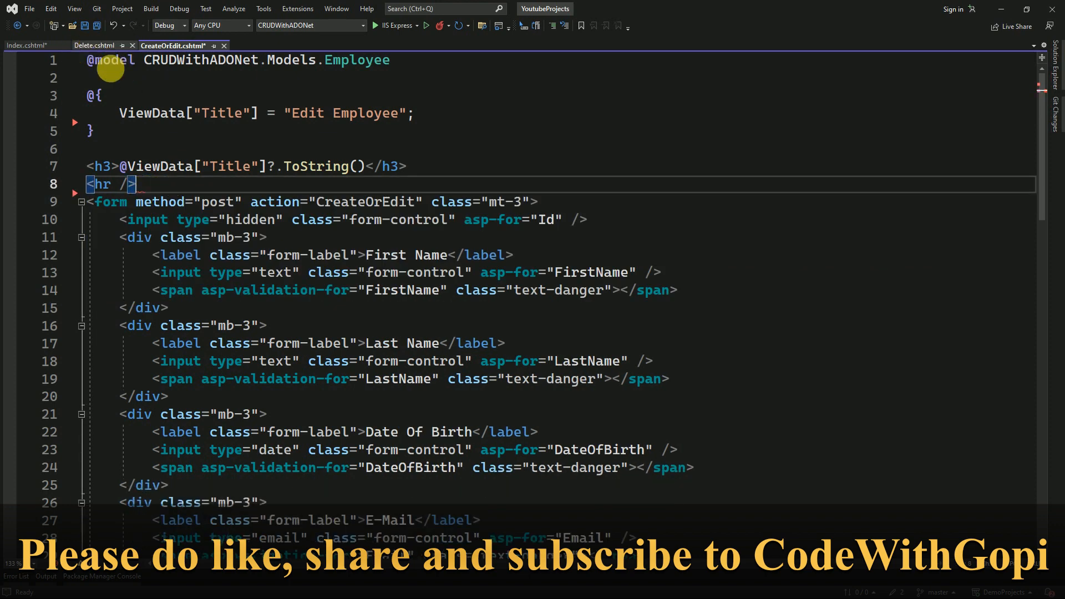
left_click(94, 46)
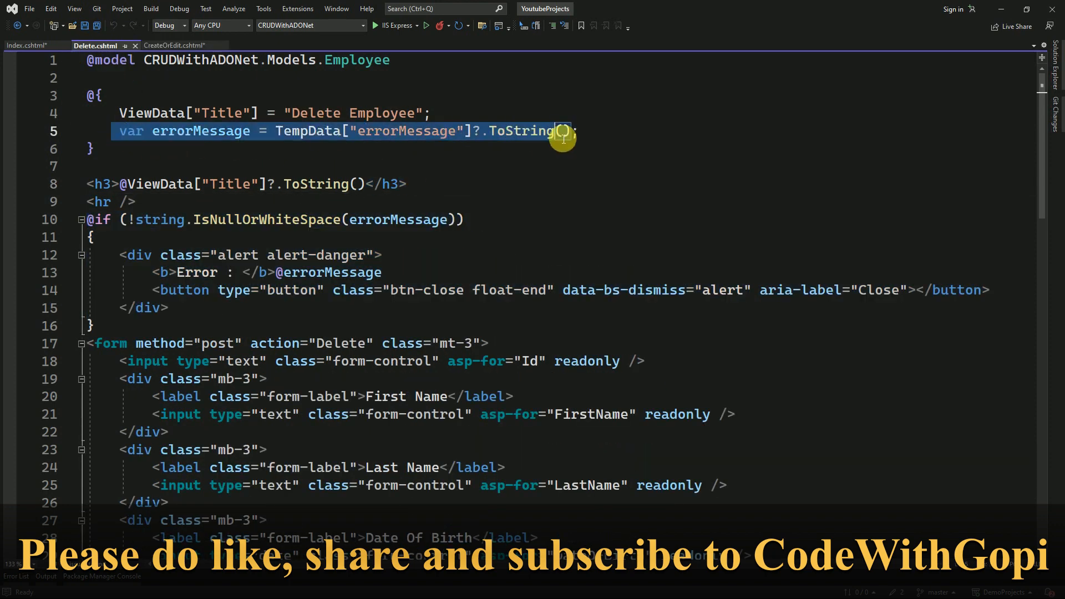
key("Delete")
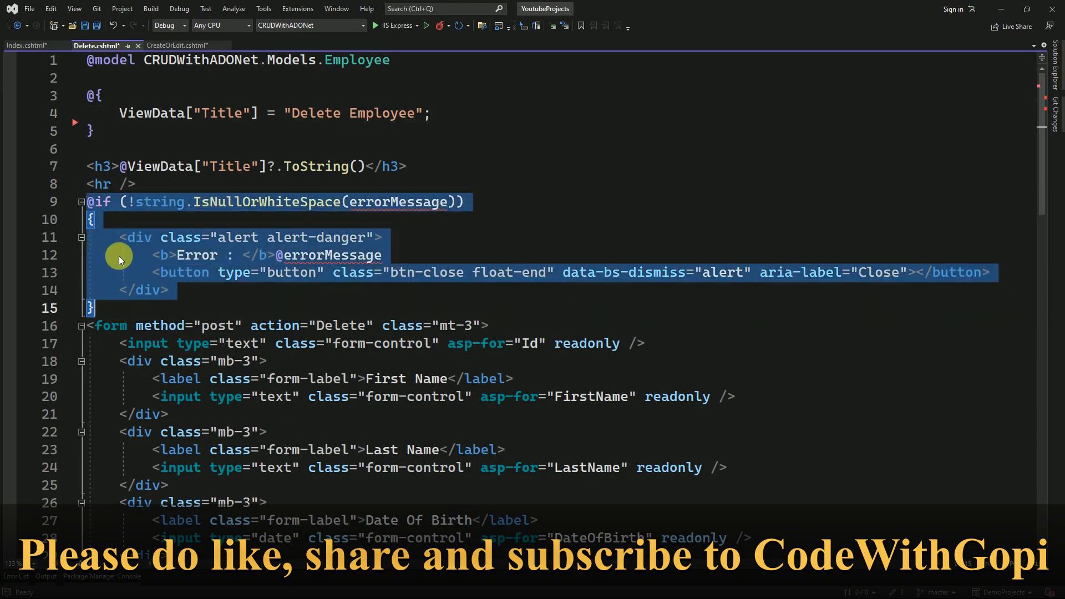
key("Delete")
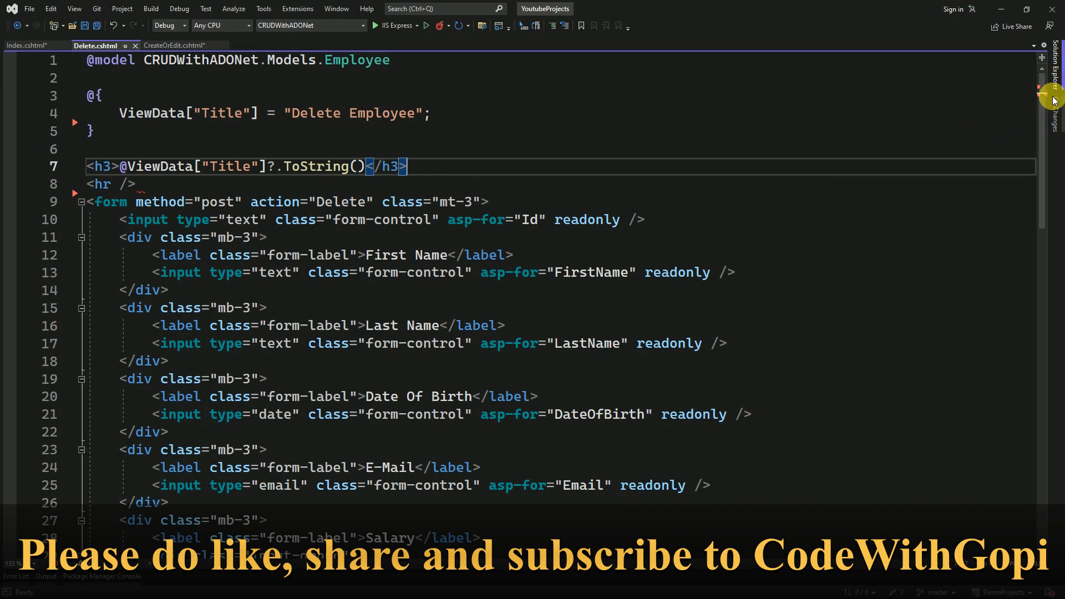
Open Views > Shared > _Layout.cshtml from Solution Explorer
left_click(1053, 101)
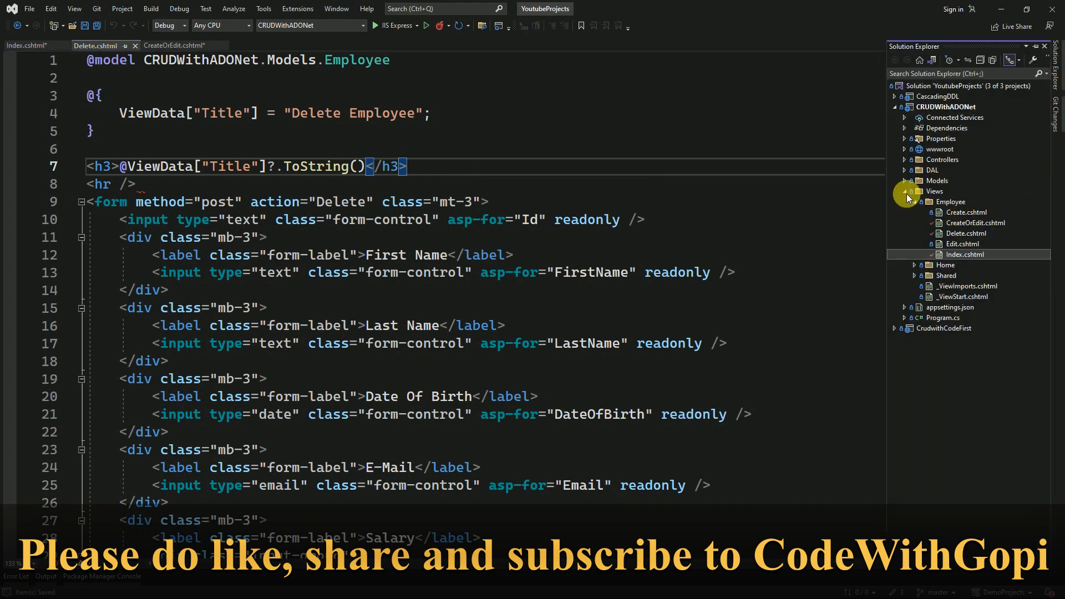
left_click(905, 190)
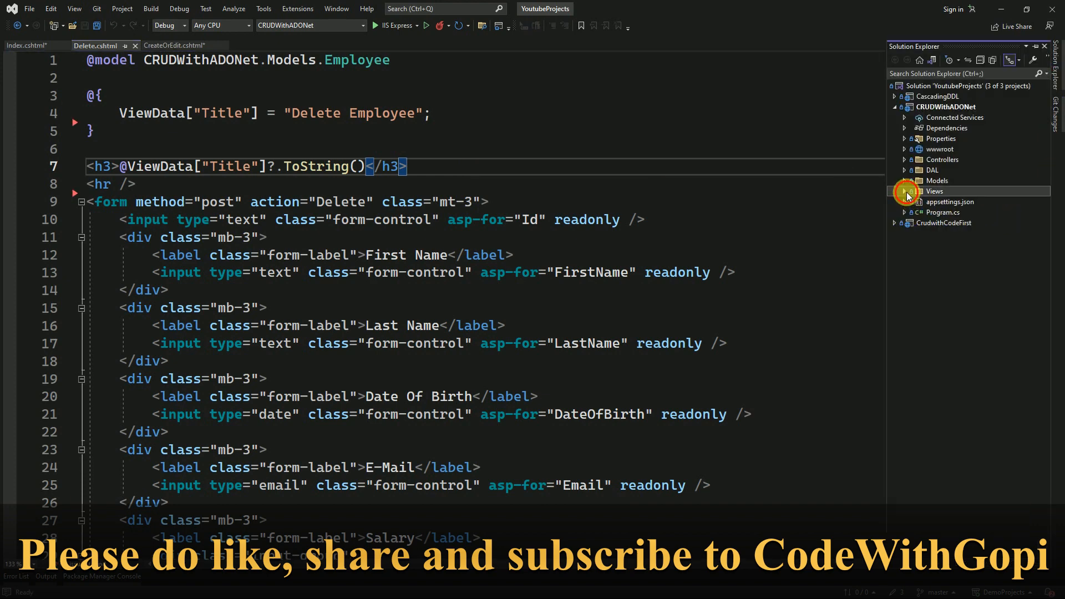
left_click(907, 191)
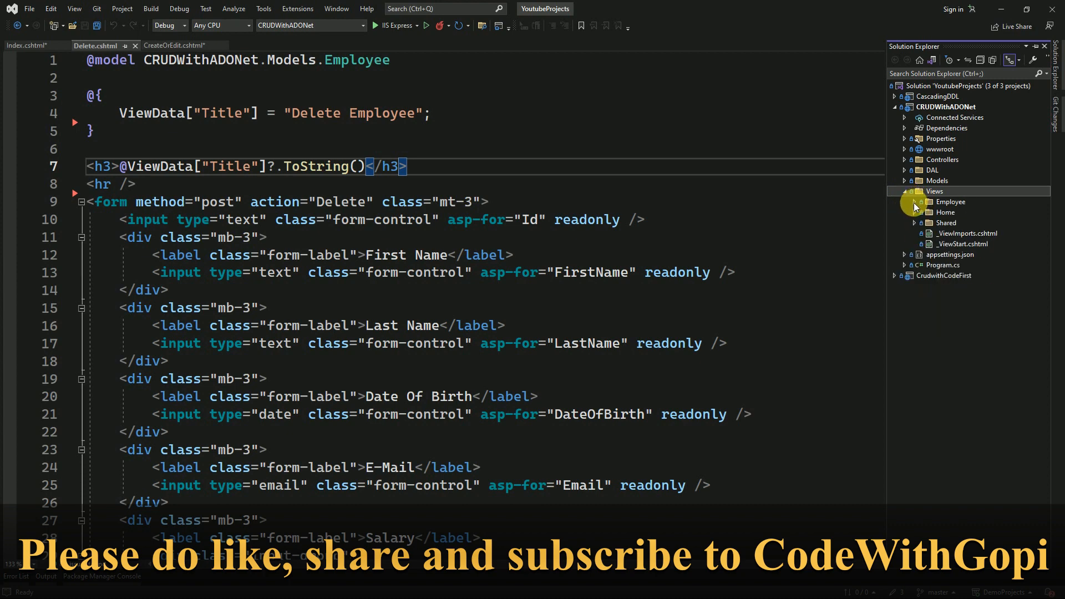
left_click(916, 223)
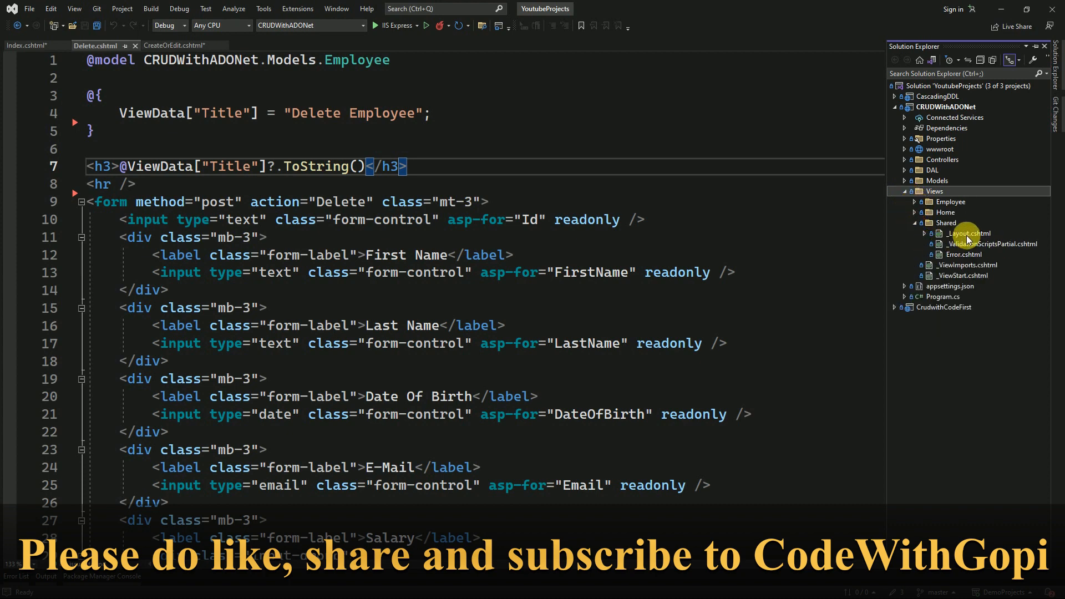
double_click(967, 233)
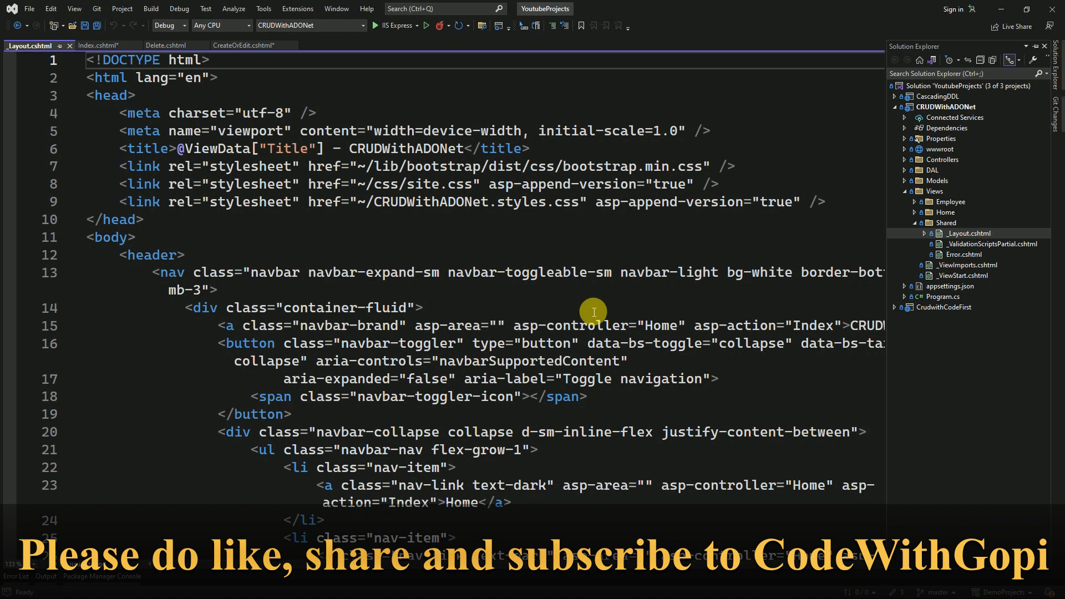
scroll("down", 3)
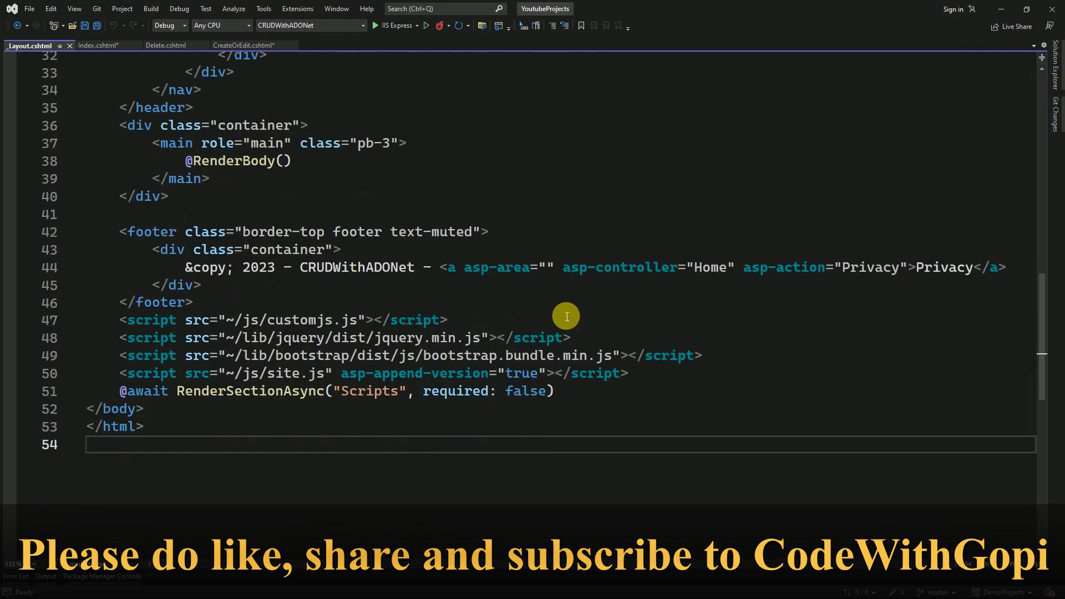
scroll("up", 3)
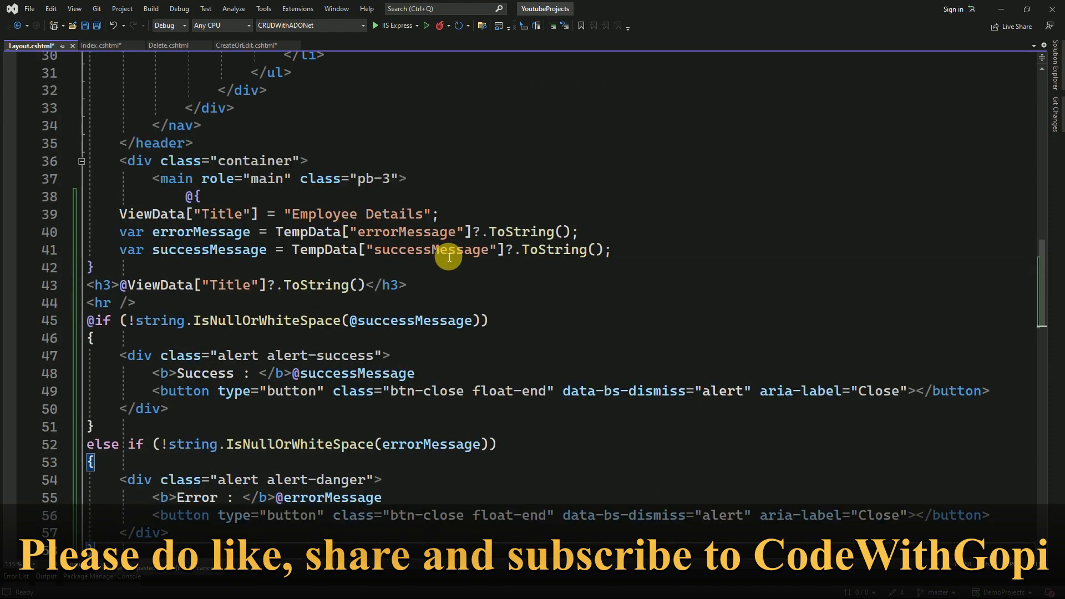
left_click(458, 285)
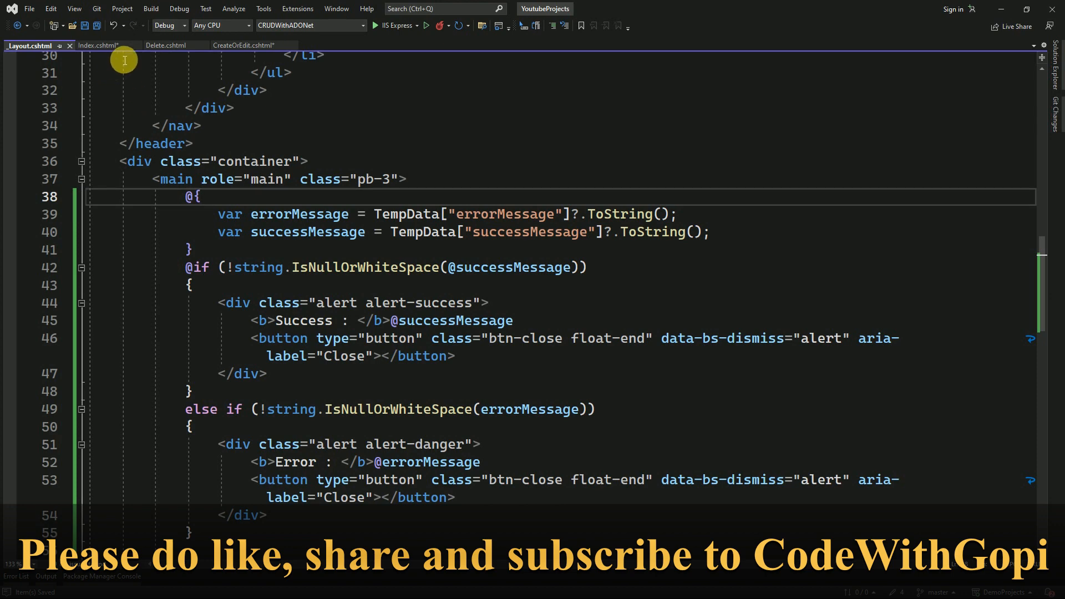
left_click(99, 46)
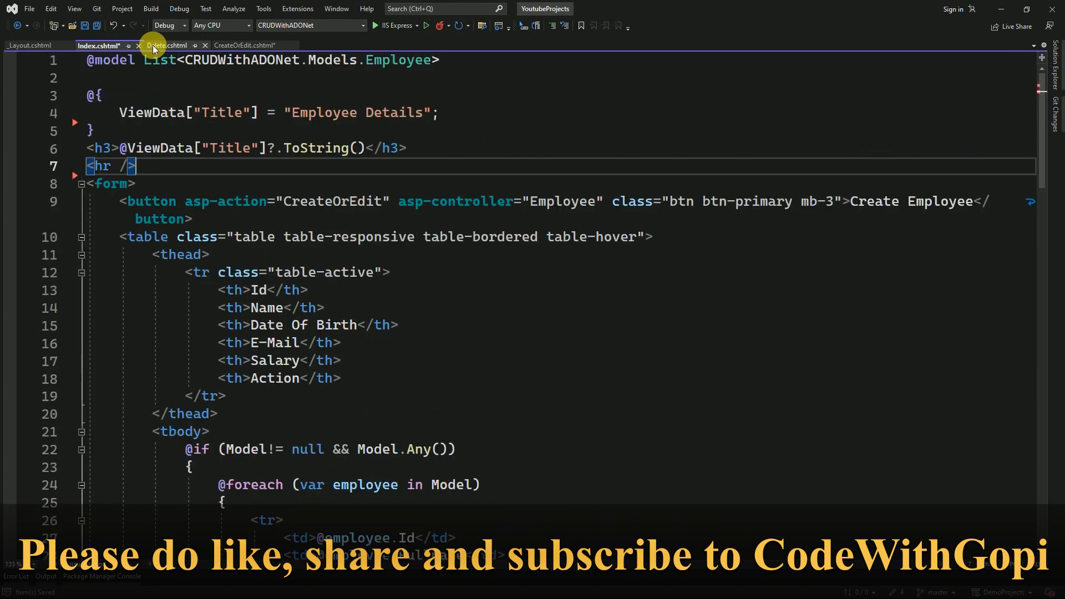
left_click(29, 46)
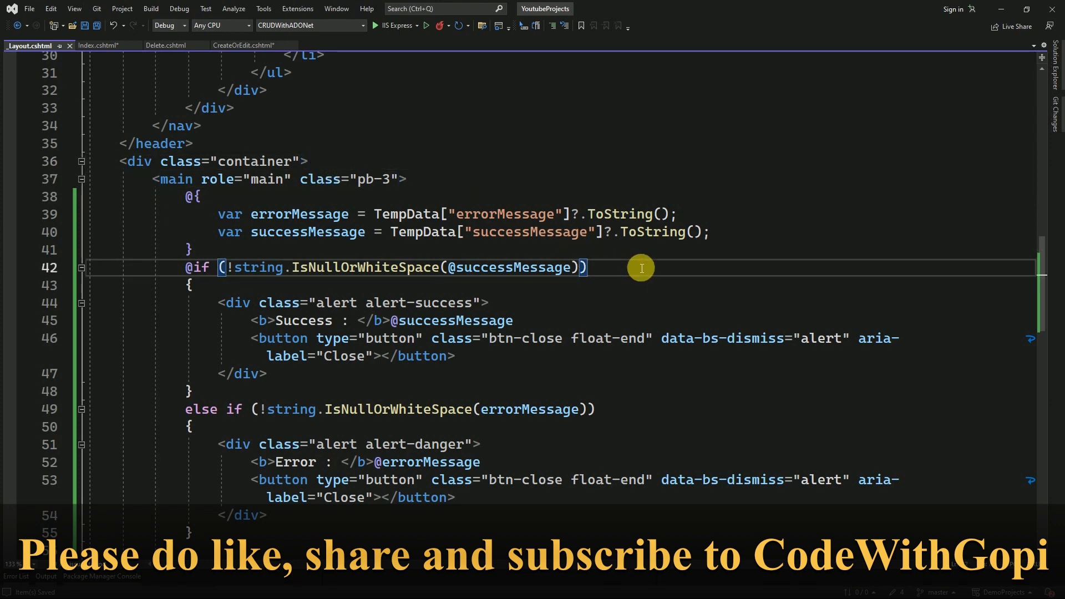
mouse_move(426, 25)
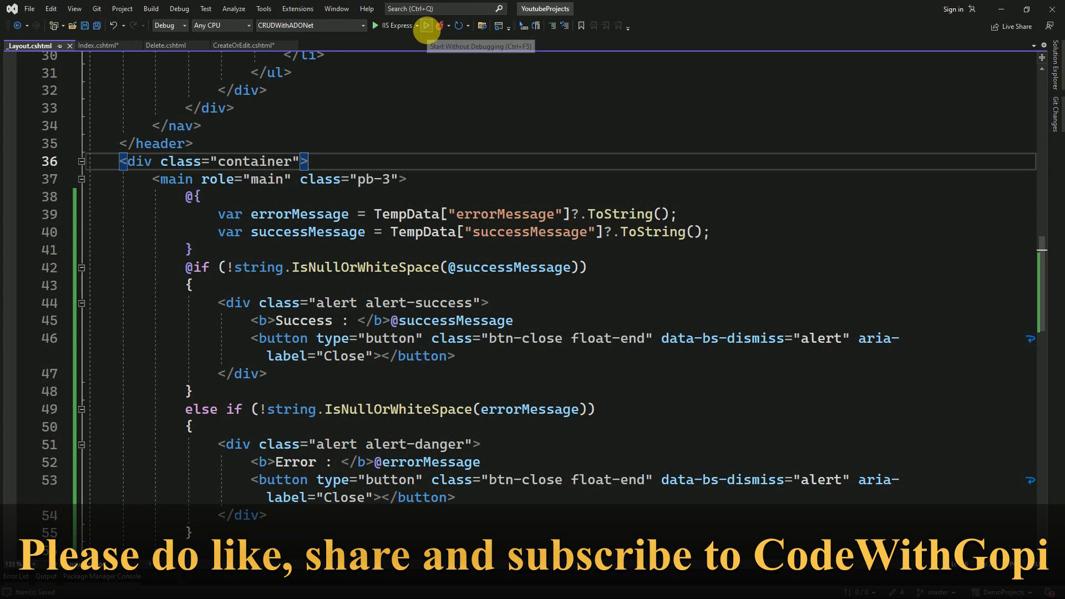
Start the app without debugging and navigate to the Employee Master page
left_click(426, 26)
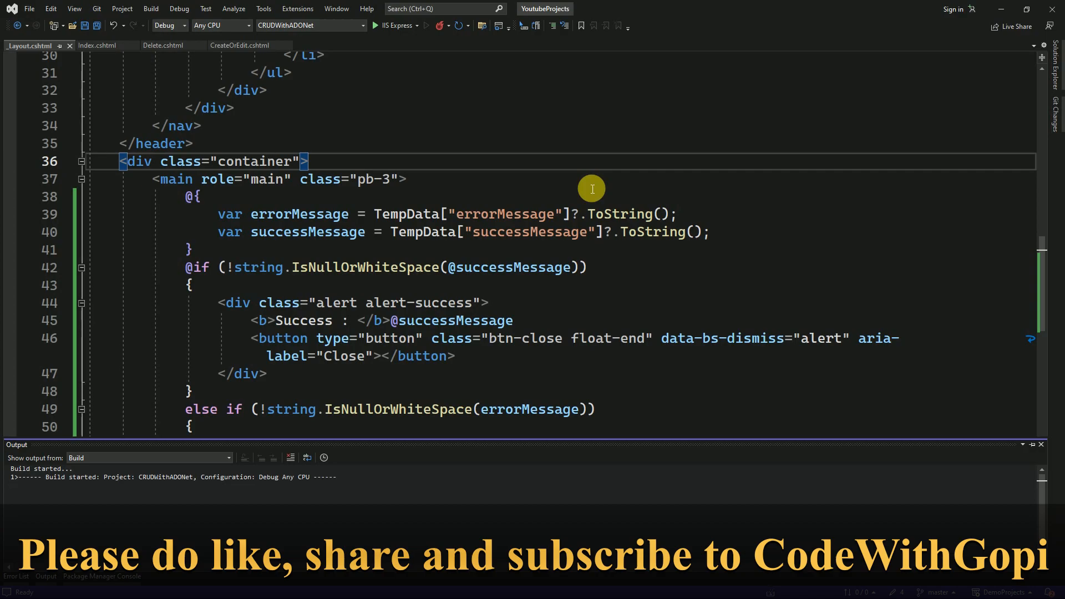
left_click(374, 25)
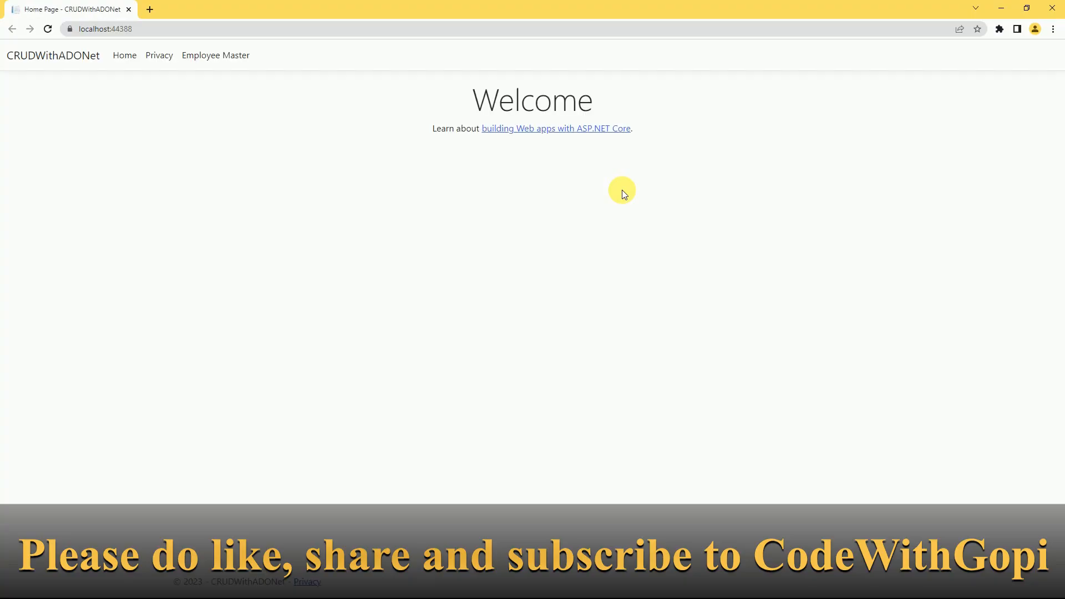
left_click(215, 56)
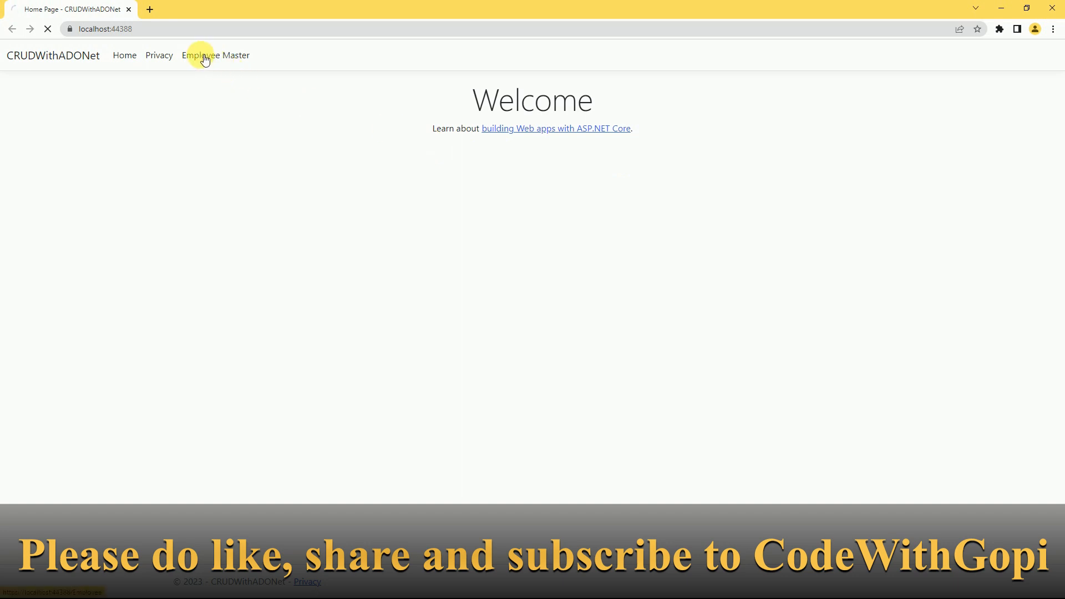
left_click(215, 55)
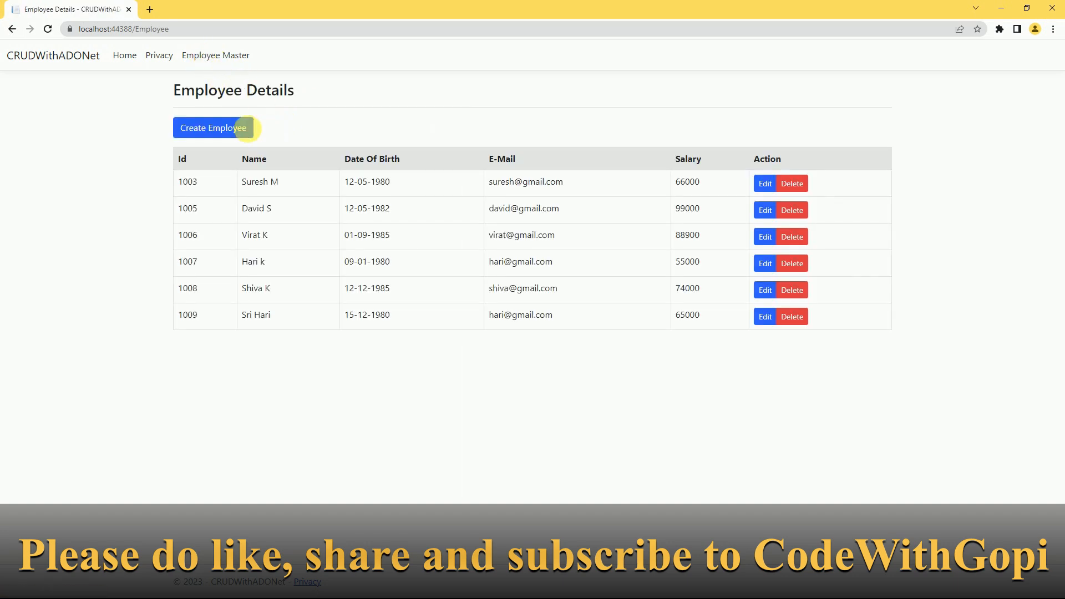
left_click(213, 127)
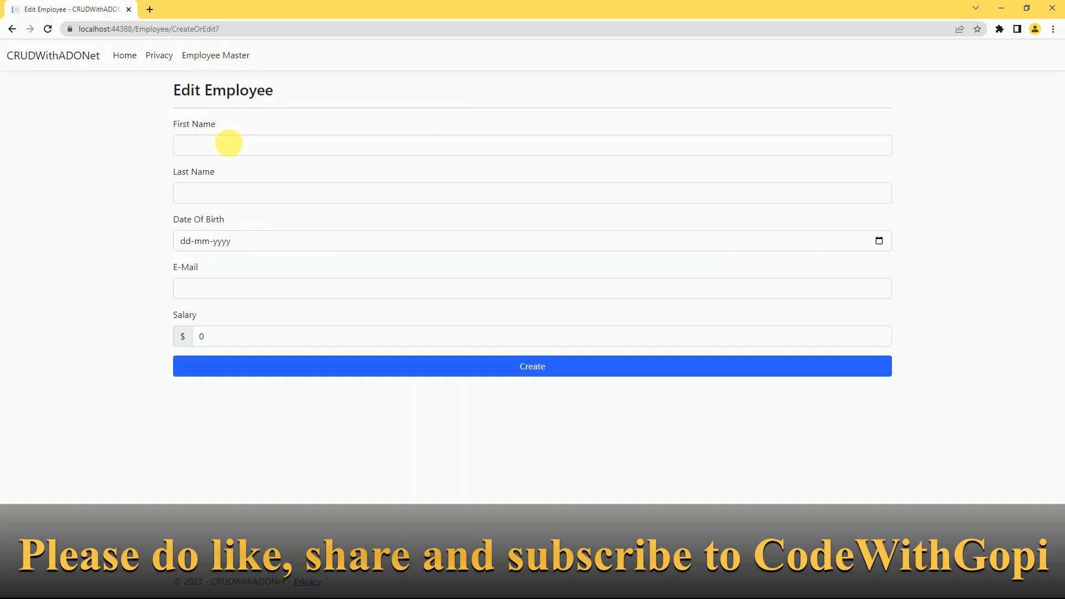
type("Emp")
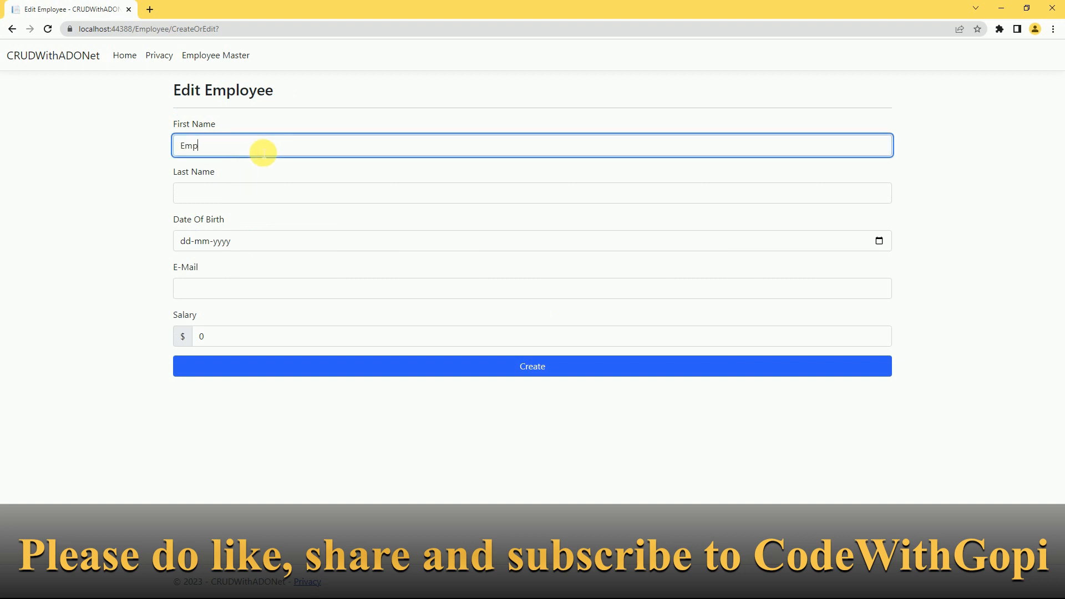
type("loyee F")
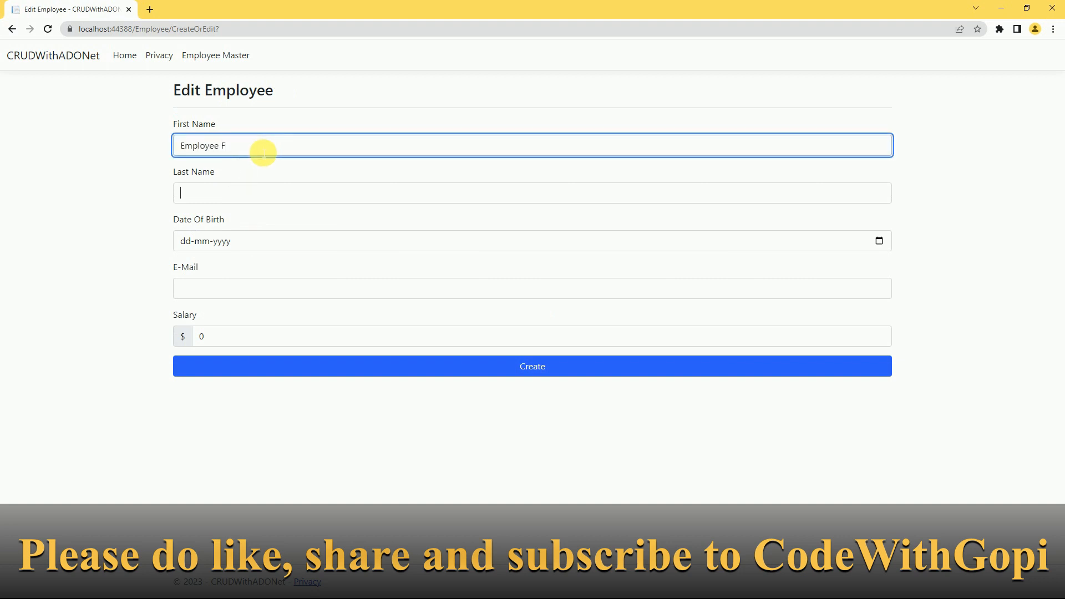
type("Emp")
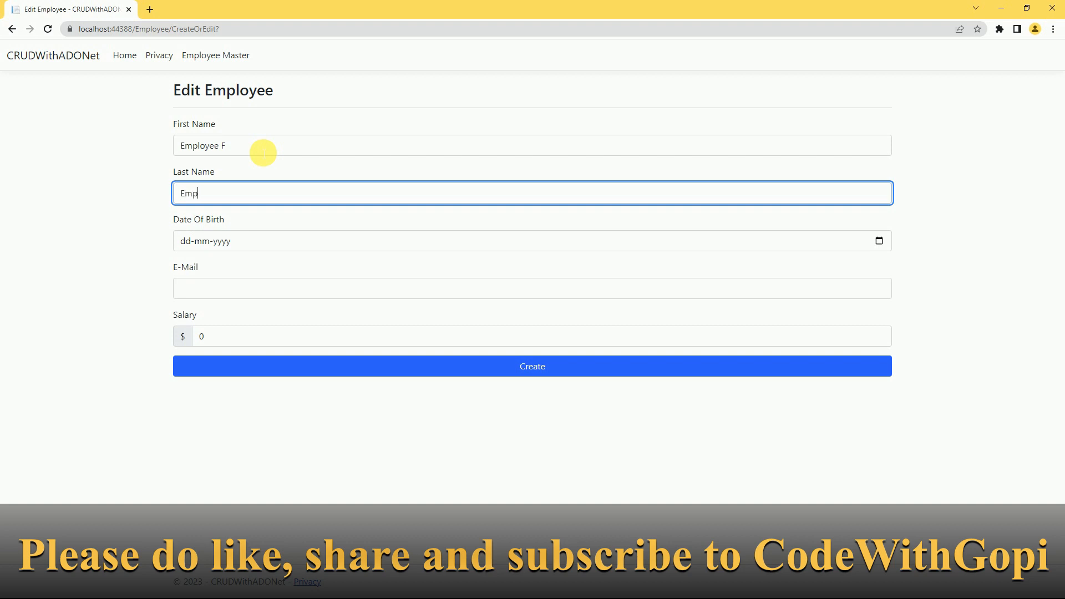
type("Employee")
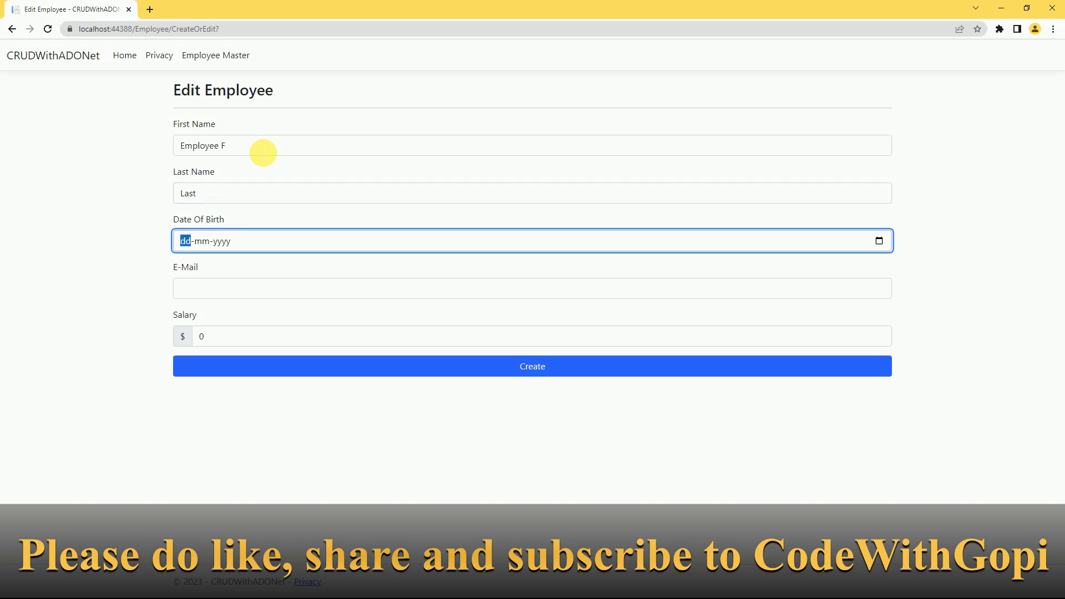
type("01092019")
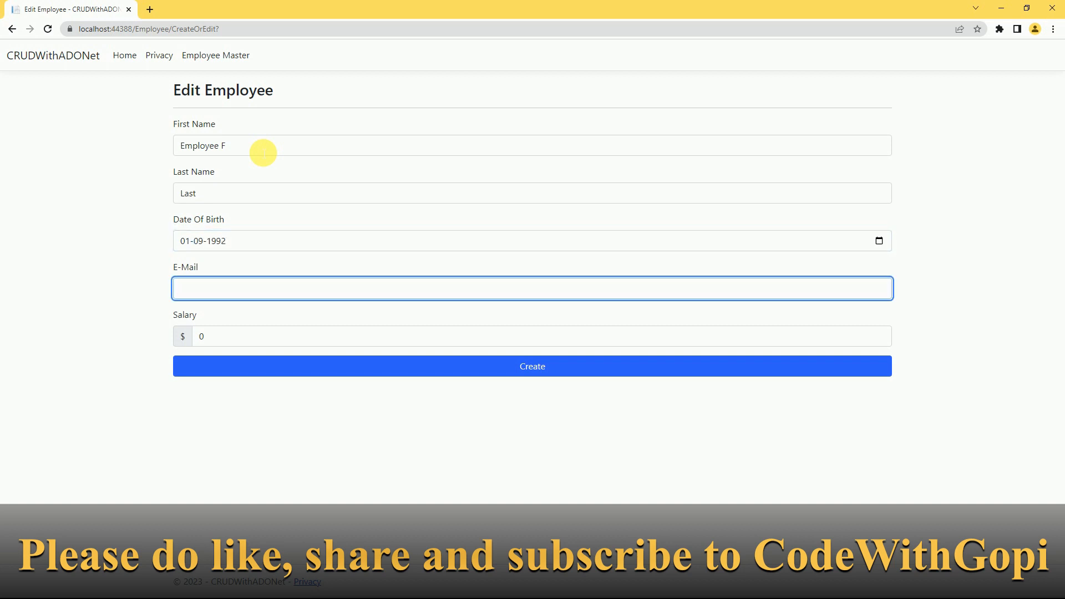
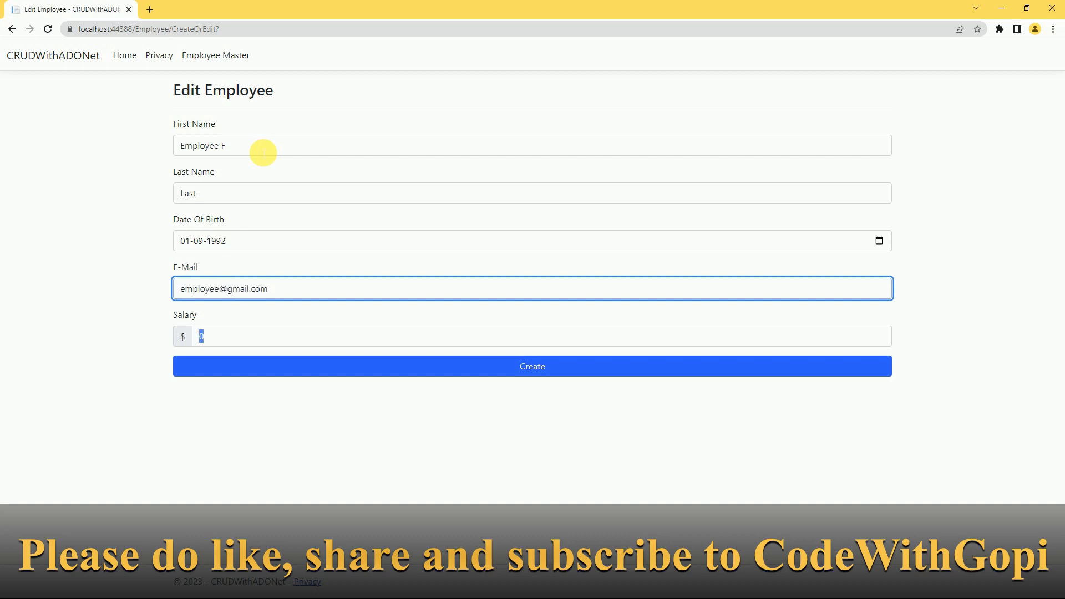
type("98000")
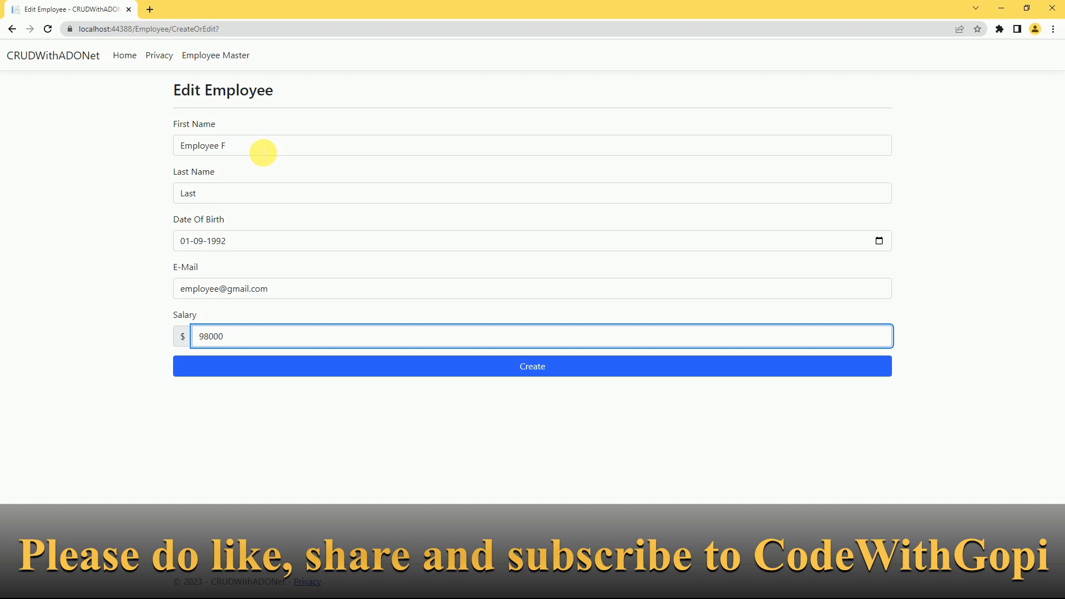
left_click(533, 366)
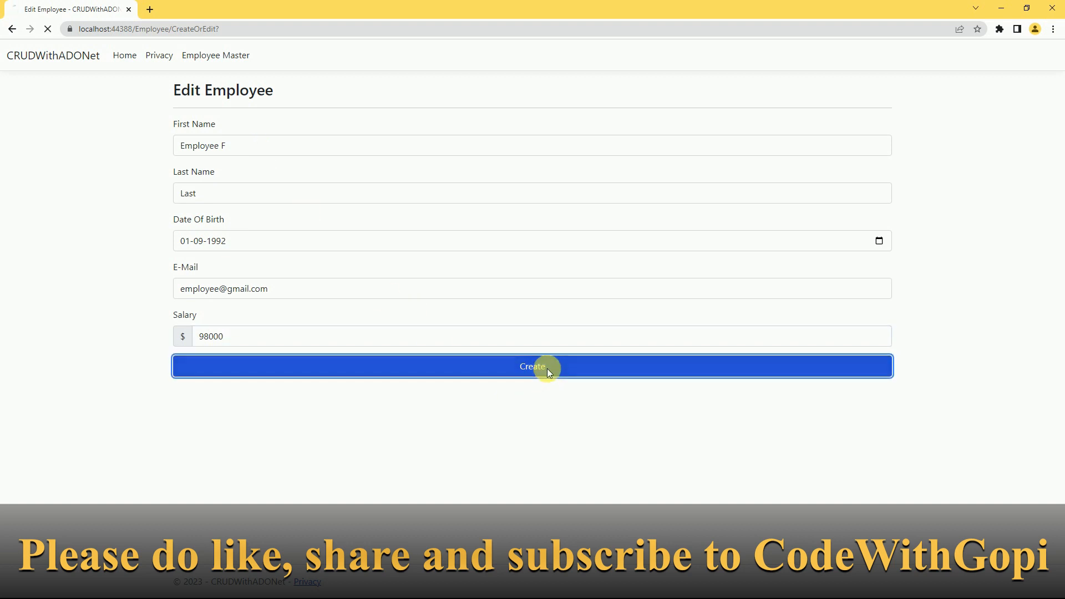
left_click(531, 366)
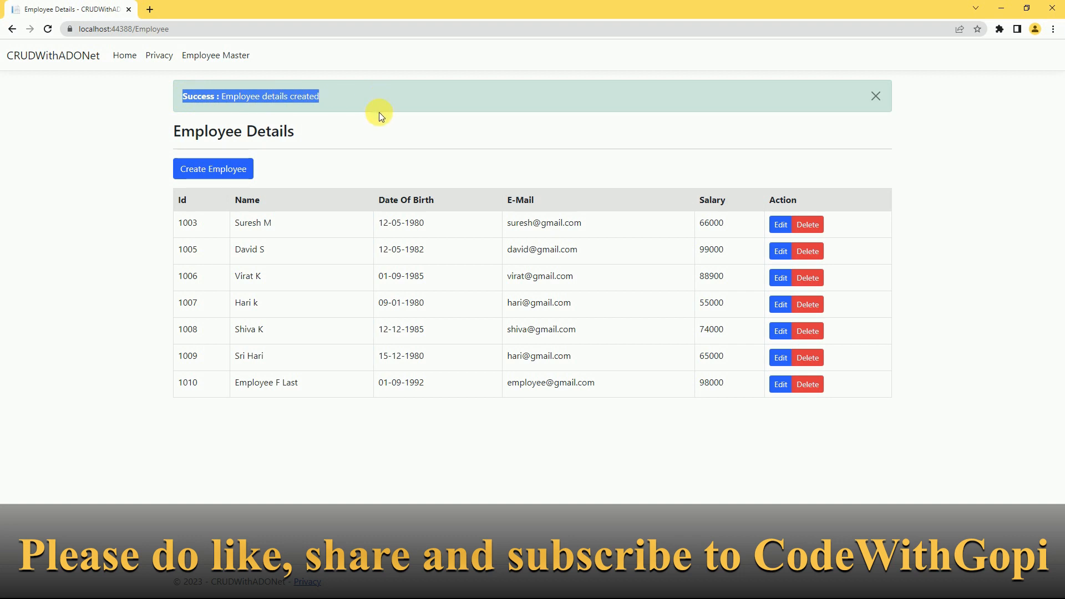
left_click(875, 95)
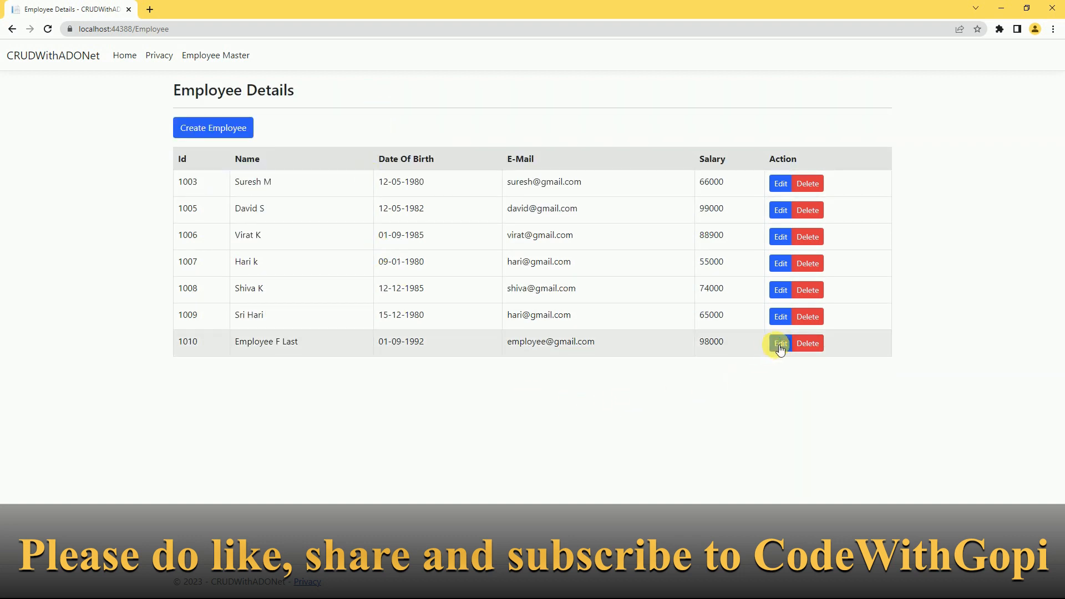
left_click(780, 343)
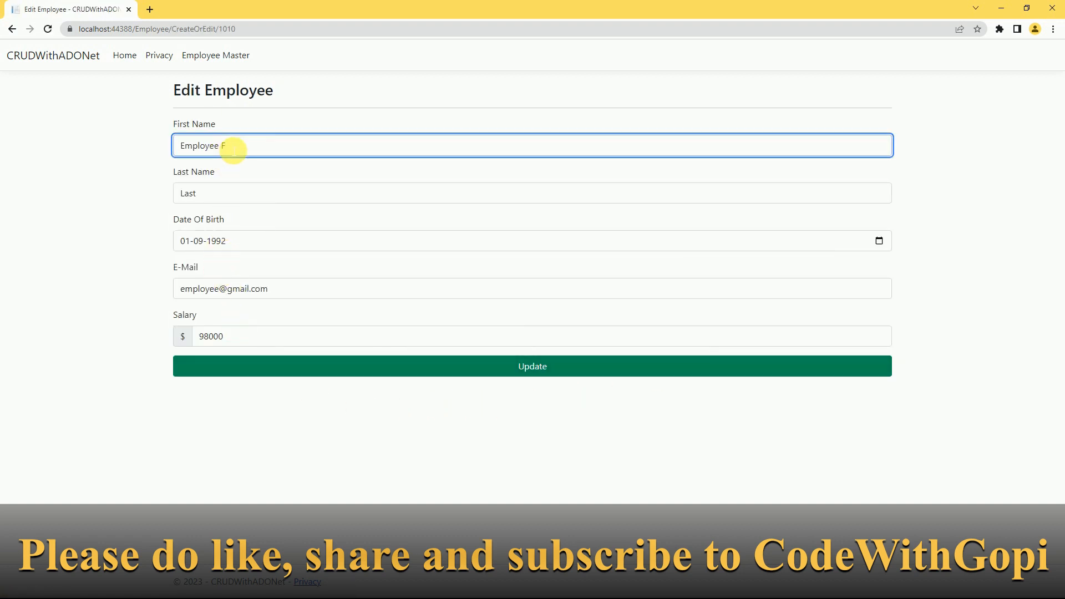
type("First Name")
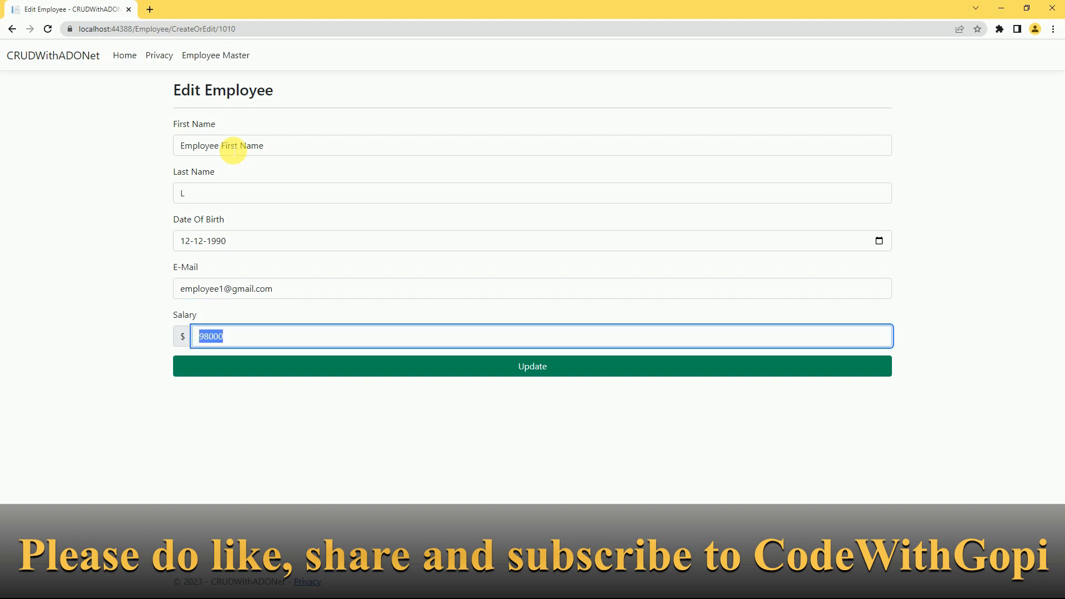
type("65000")
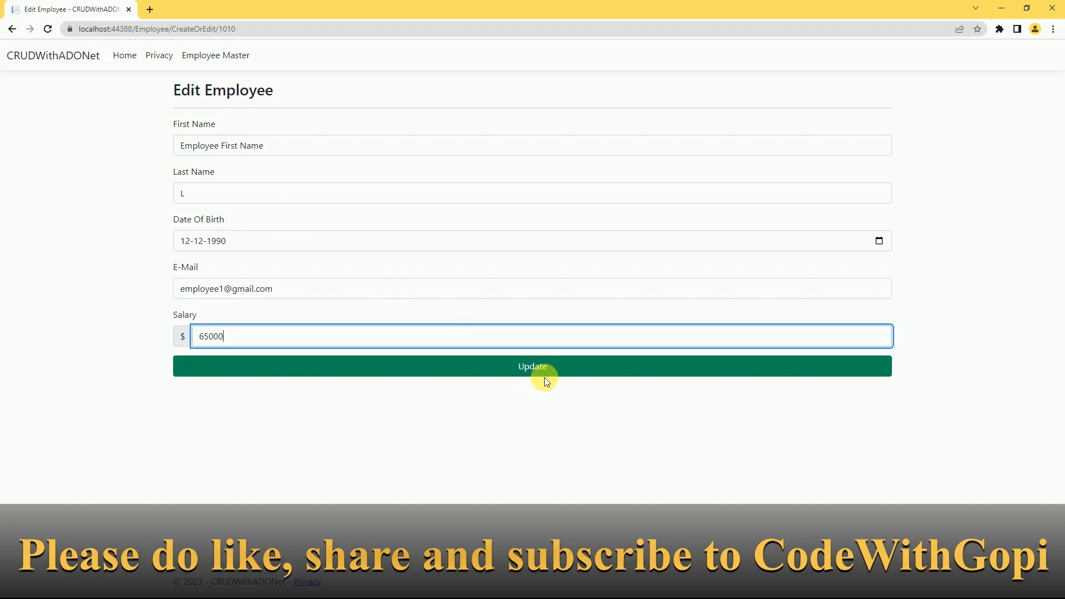
left_click(531, 366)
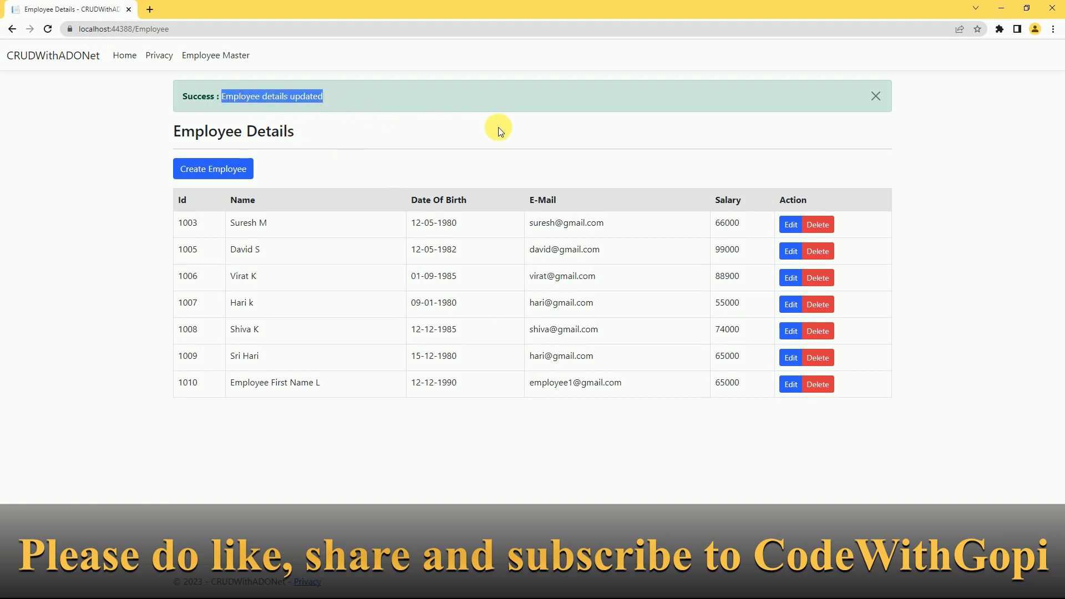
left_click(875, 96)
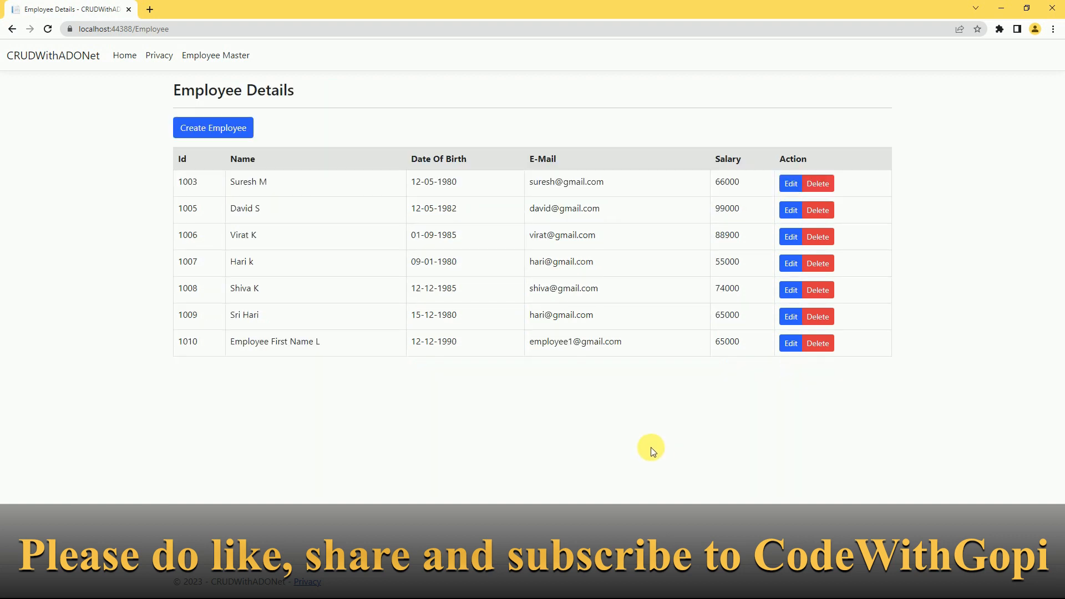
mouse_move(818, 343)
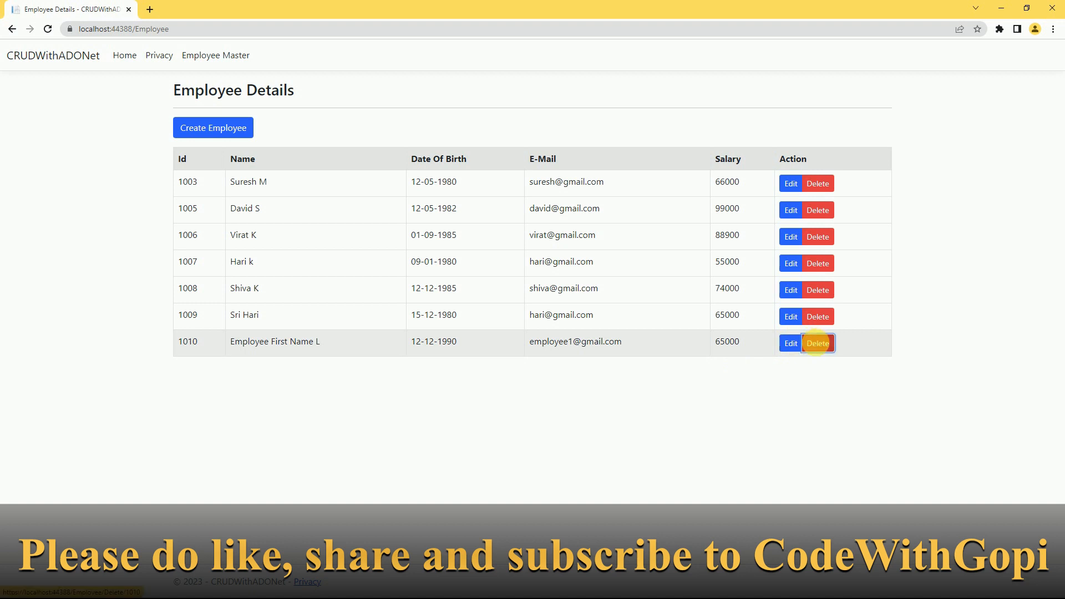
Start deleting employee 1010, then view the alert code in _Layout.cshtml
left_click(818, 343)
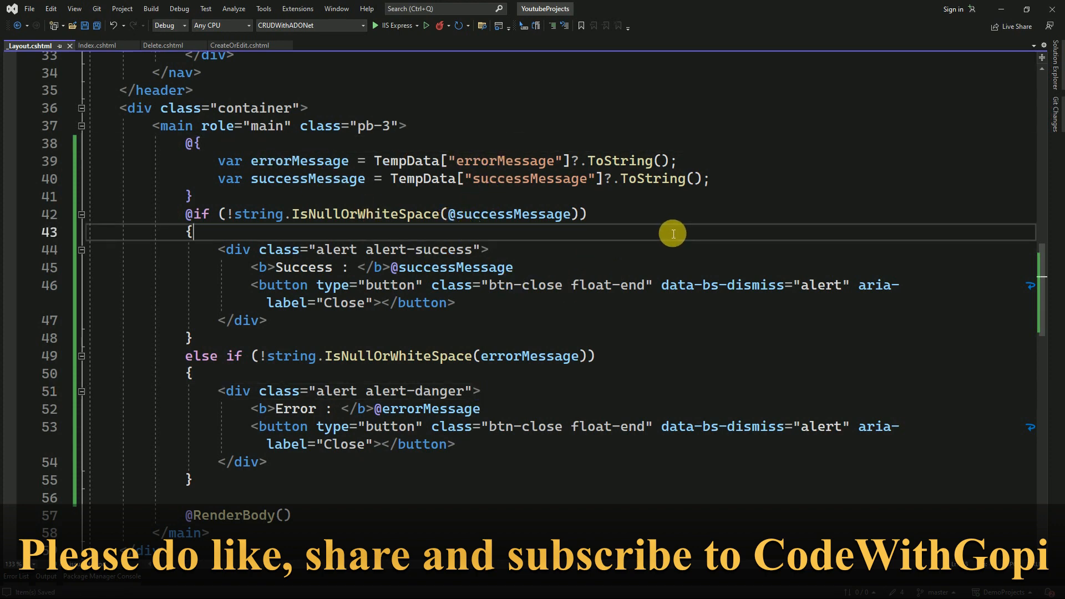
mouse_move(925, 94)
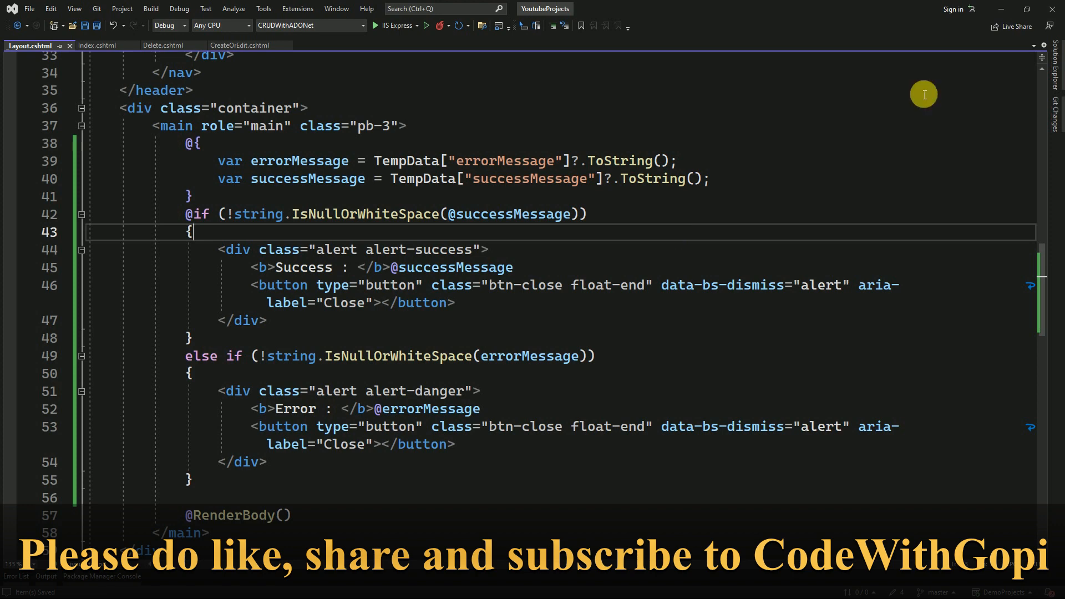